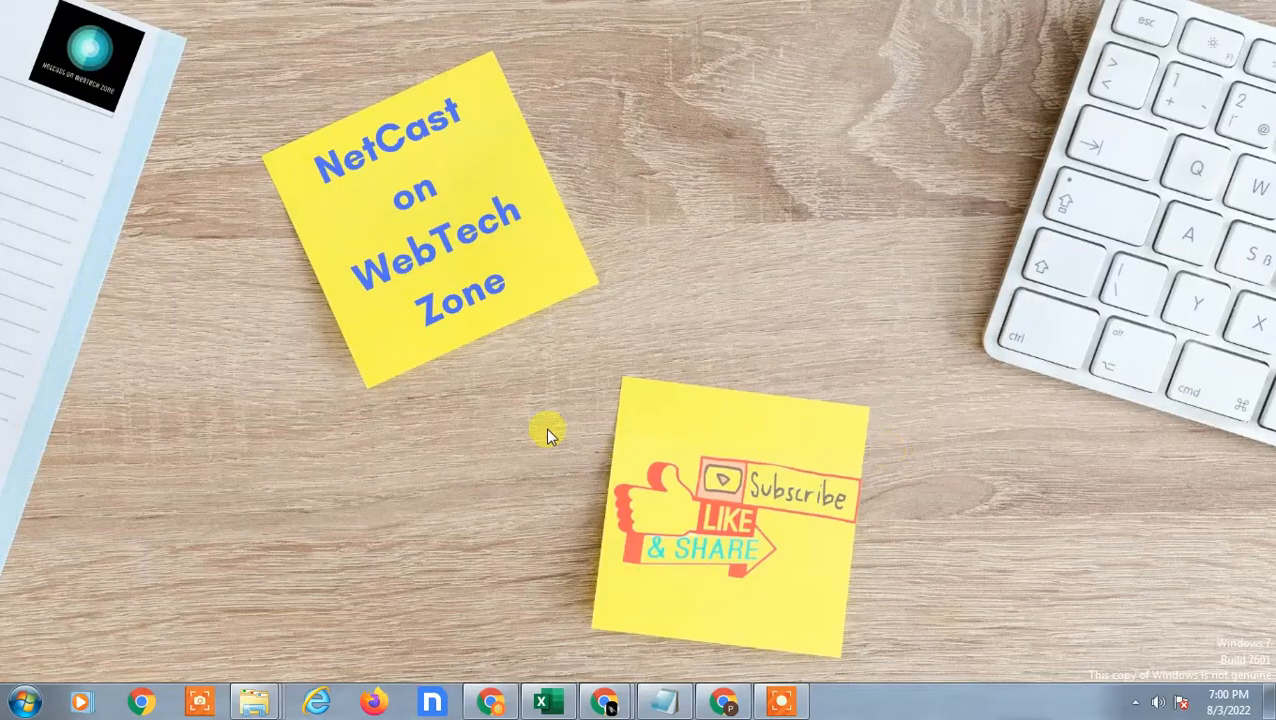
Scroll back up My Drive until the Folders section at the top is visible
{"action": "right_click", "coordinate": [545, 430]}
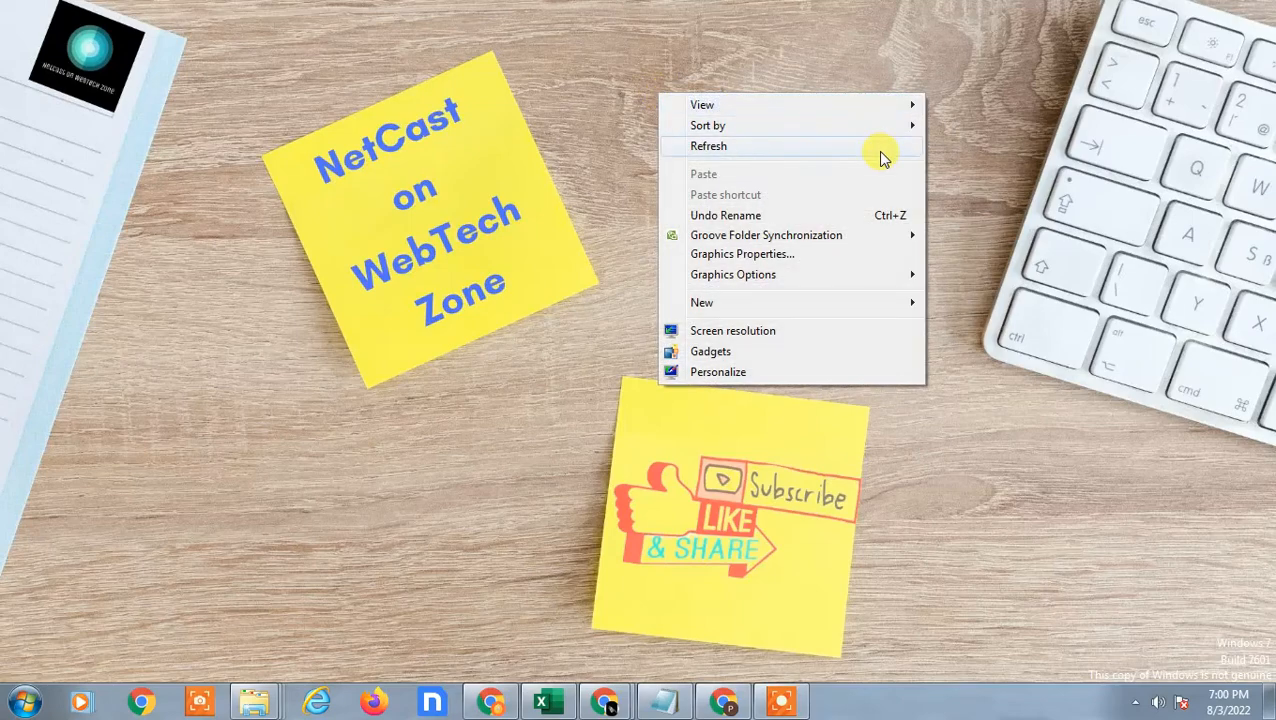
{"action": "mouse_move", "coordinate": [738, 148]}
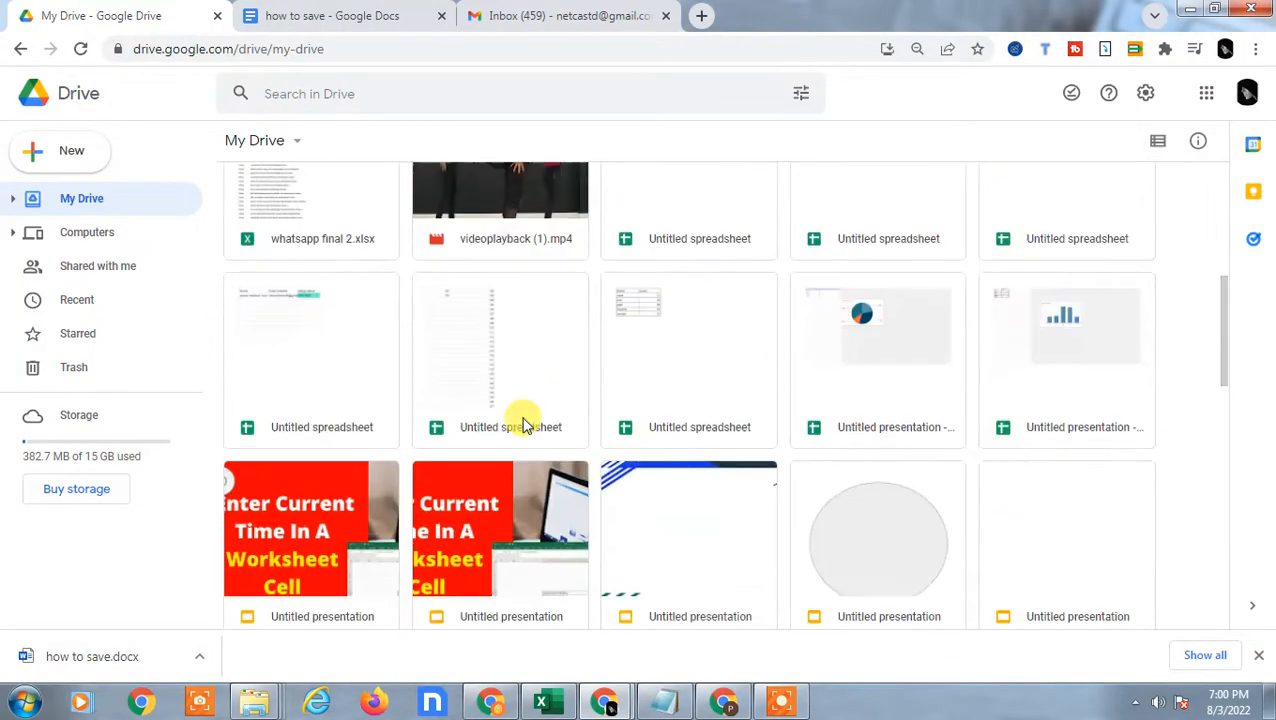
{"action": "scroll", "scroll_direction": "down", "scroll_amount": 3}
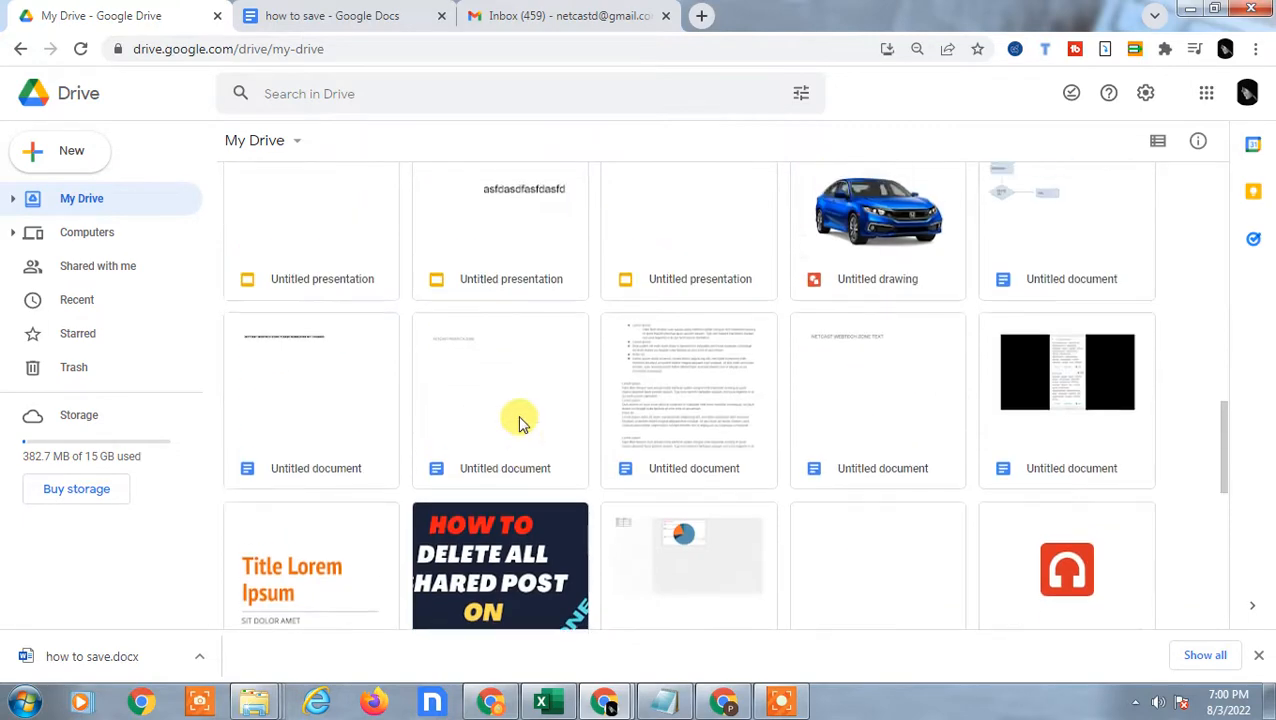
{"action": "scroll", "scroll_direction": "up", "scroll_amount": 3}
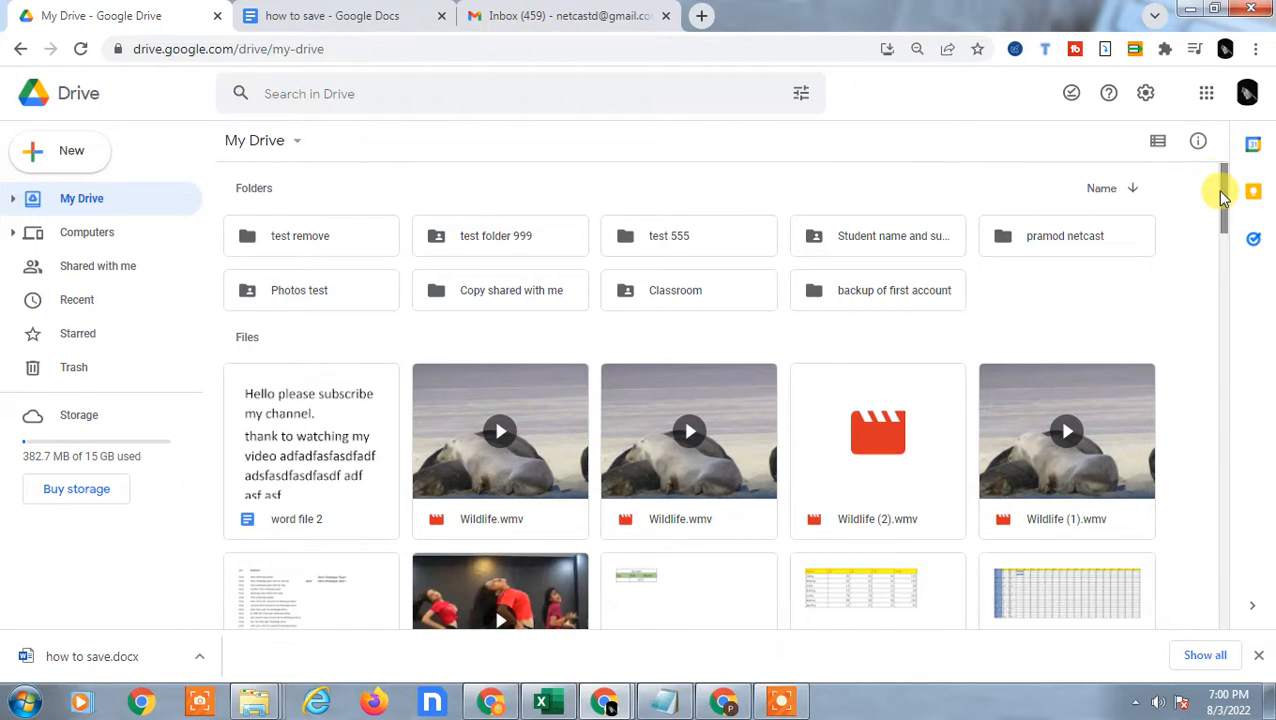
{"action": "mouse_move", "coordinate": [127, 175]}
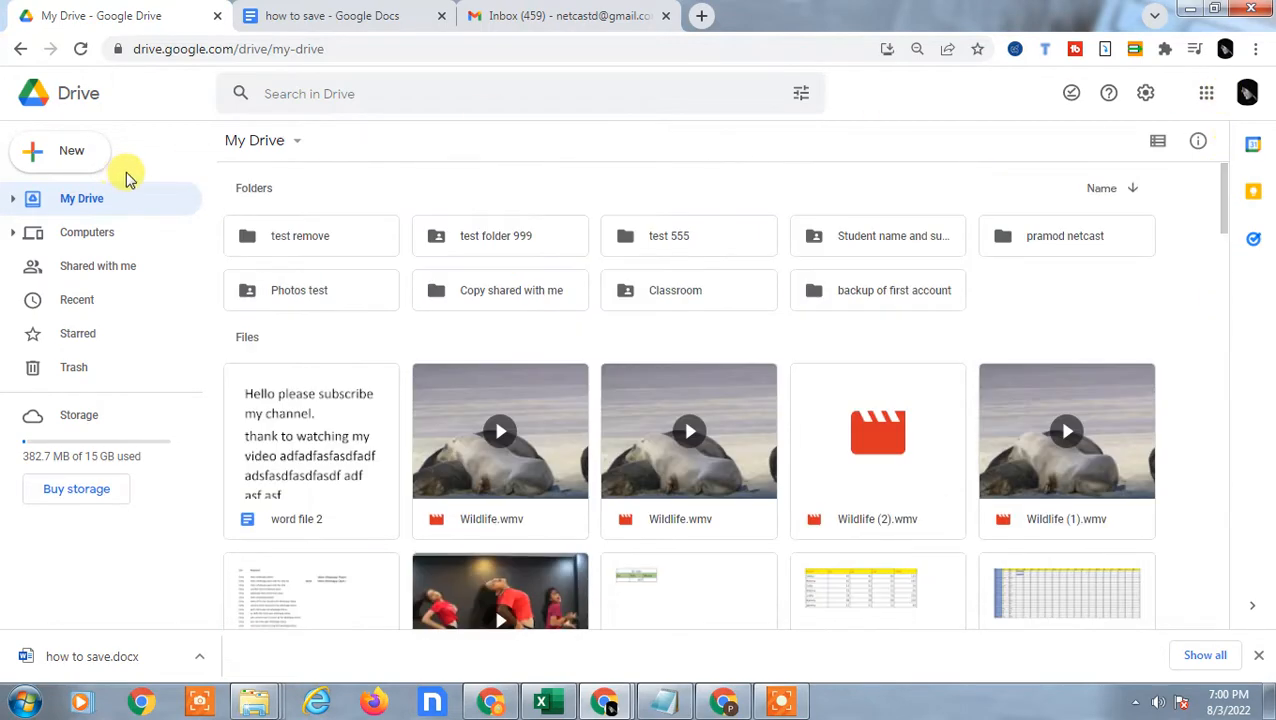
Create a folder named 'Photos shared' in My Drive and select it
{"action": "left_click", "coordinate": [71, 150]}
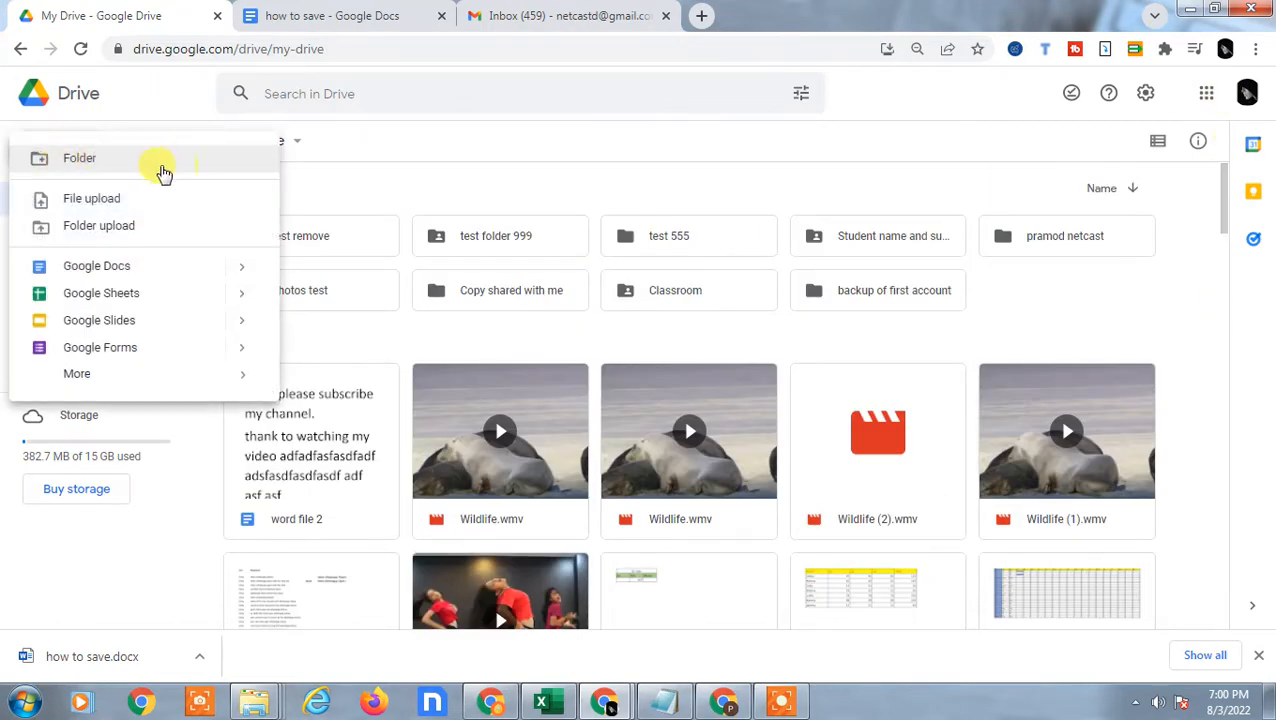
{"action": "left_click", "coordinate": [79, 158]}
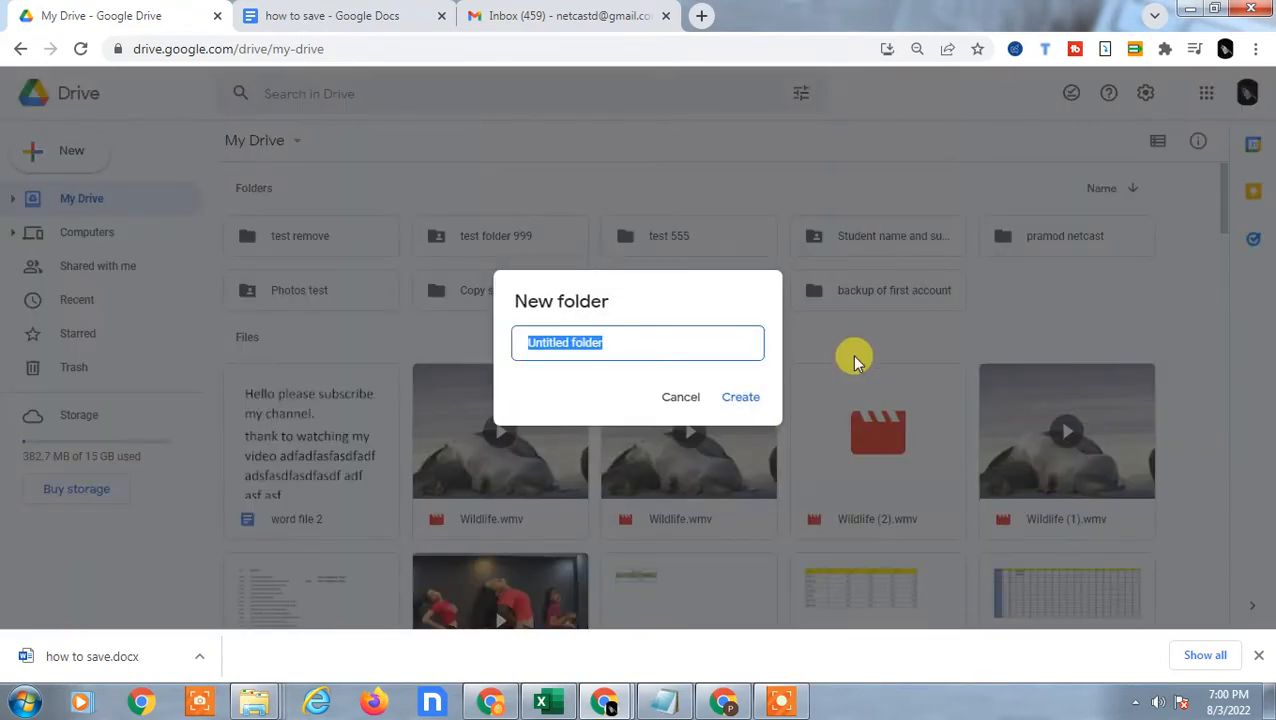
{"action": "type", "text": "Photo"}
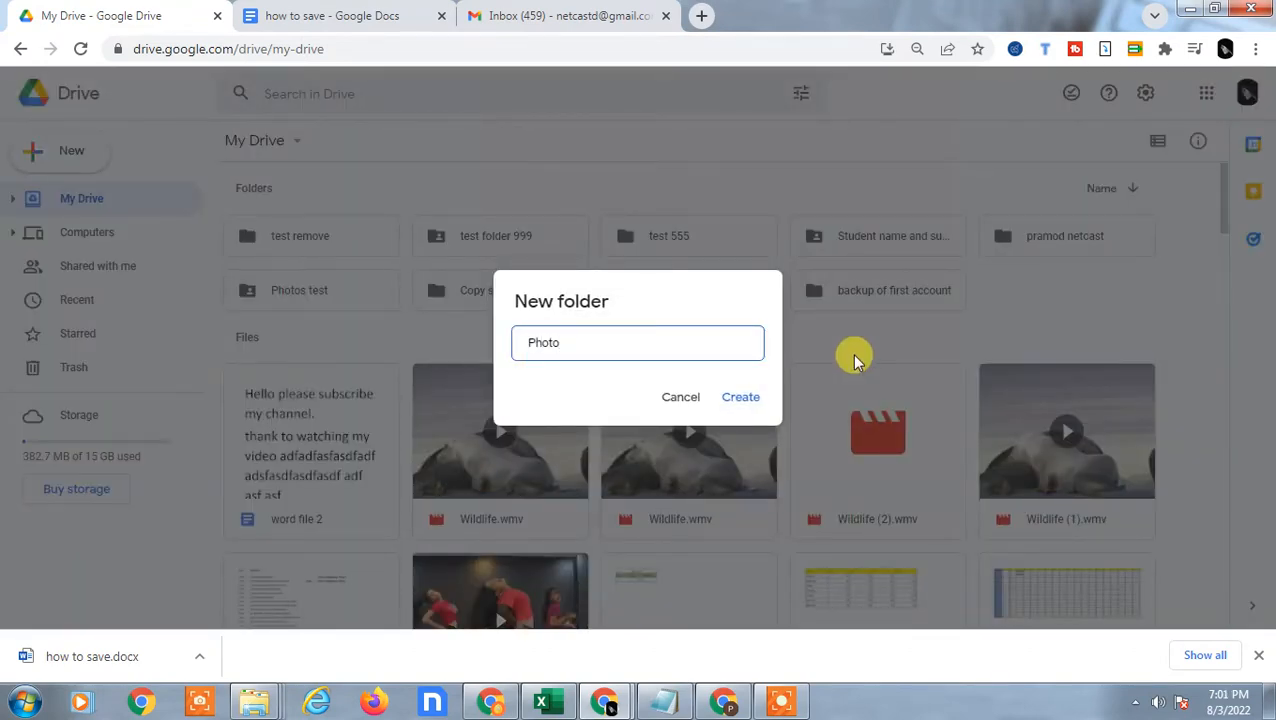
{"action": "type", "text": "s shar"}
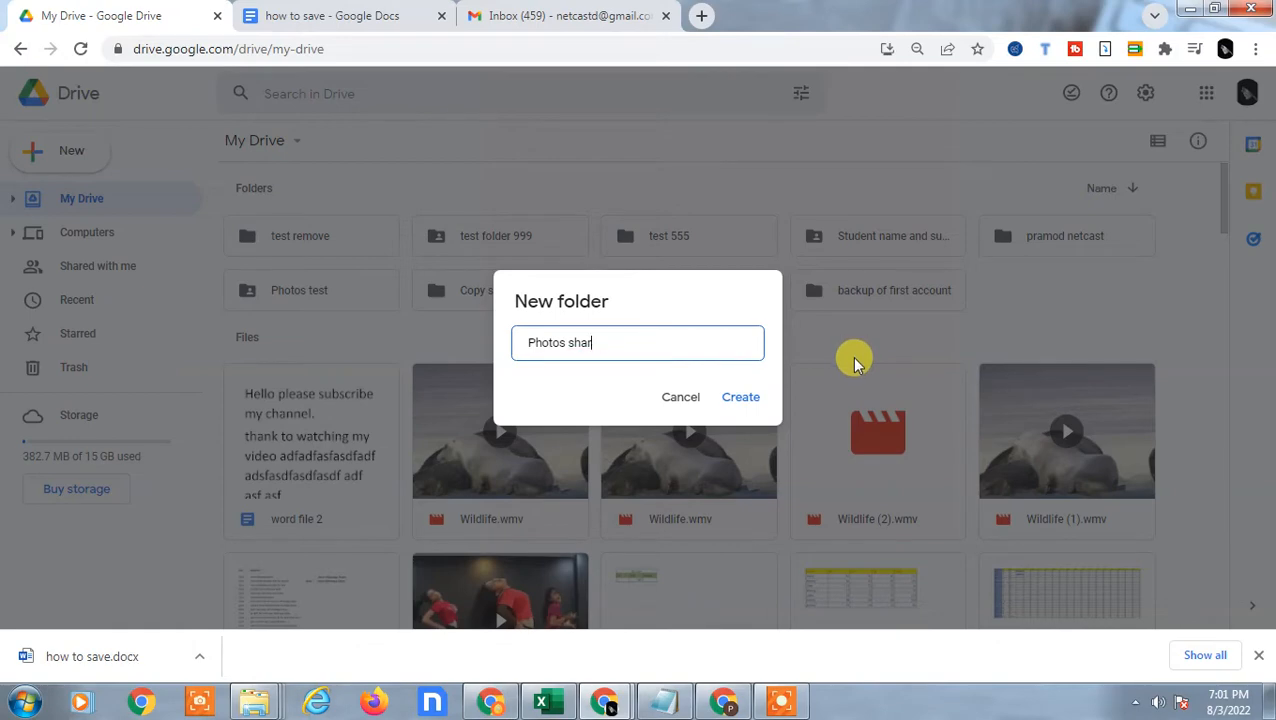
{"action": "type", "text": "ed"}
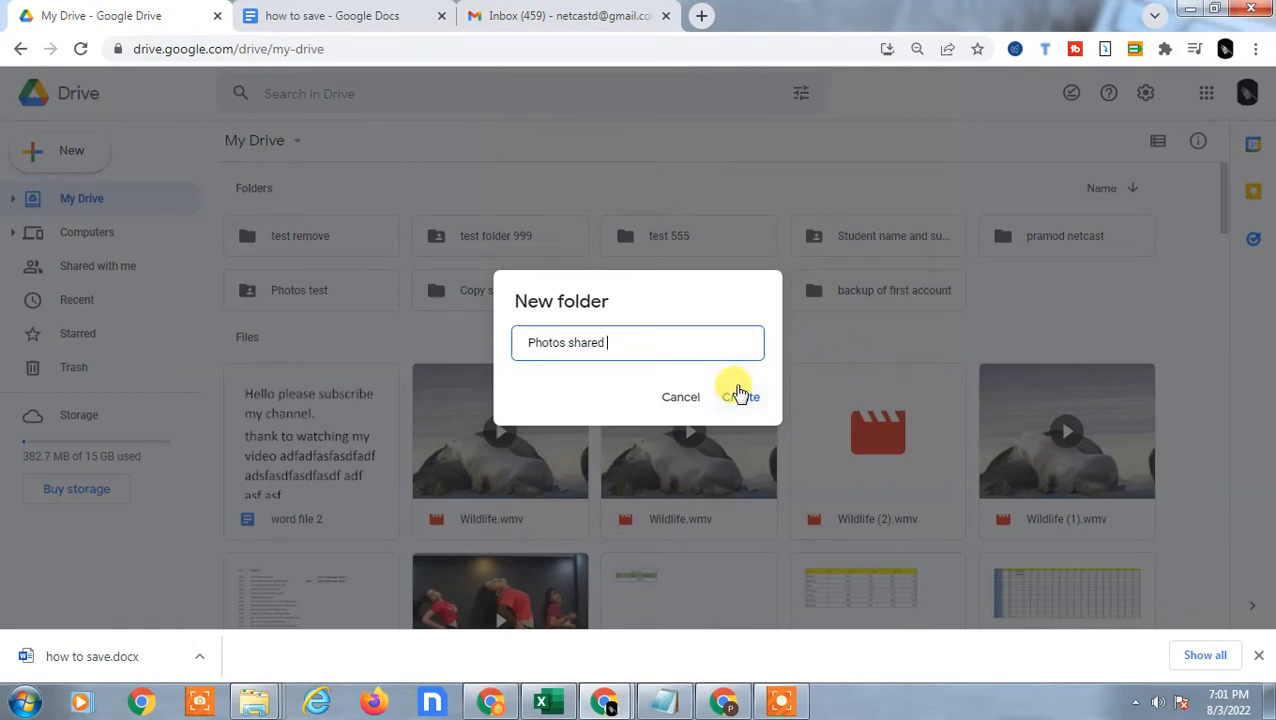
{"action": "left_click", "coordinate": [741, 396]}
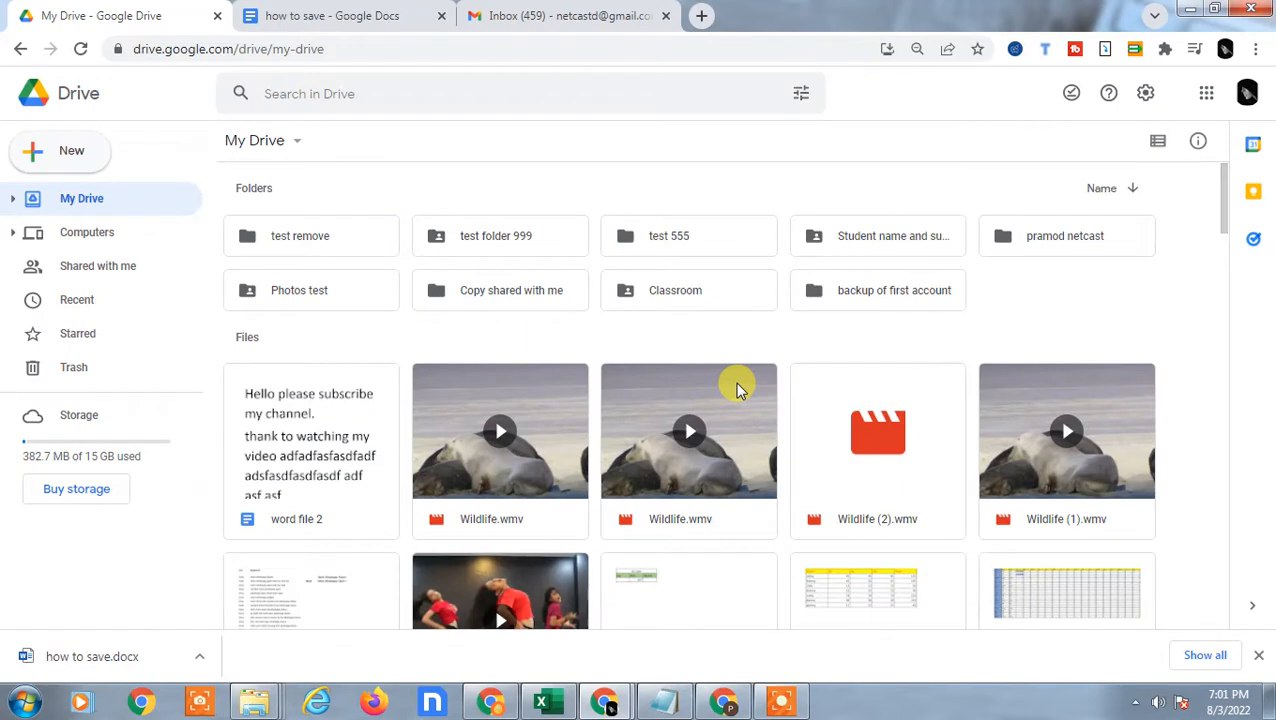
{"action": "left_click", "coordinate": [495, 290]}
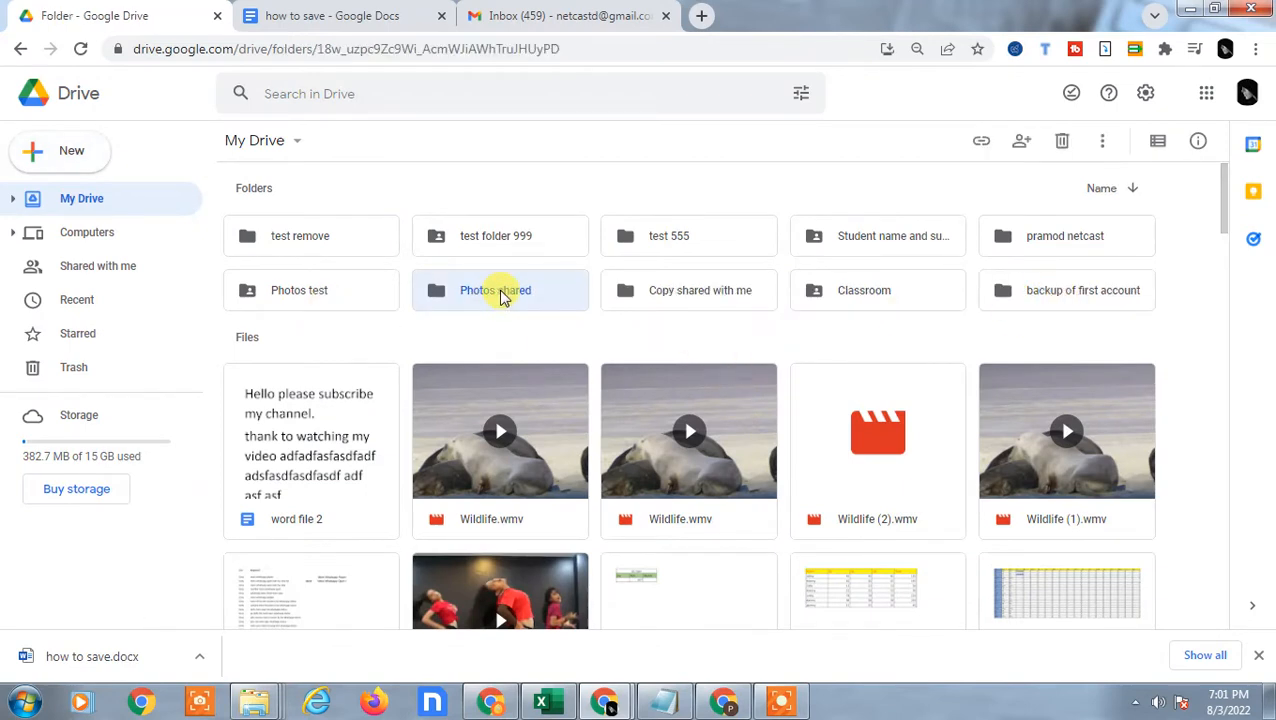
Open Photos shared and upload the two chosen images from Downloads
{"action": "double_click", "coordinate": [495, 290]}
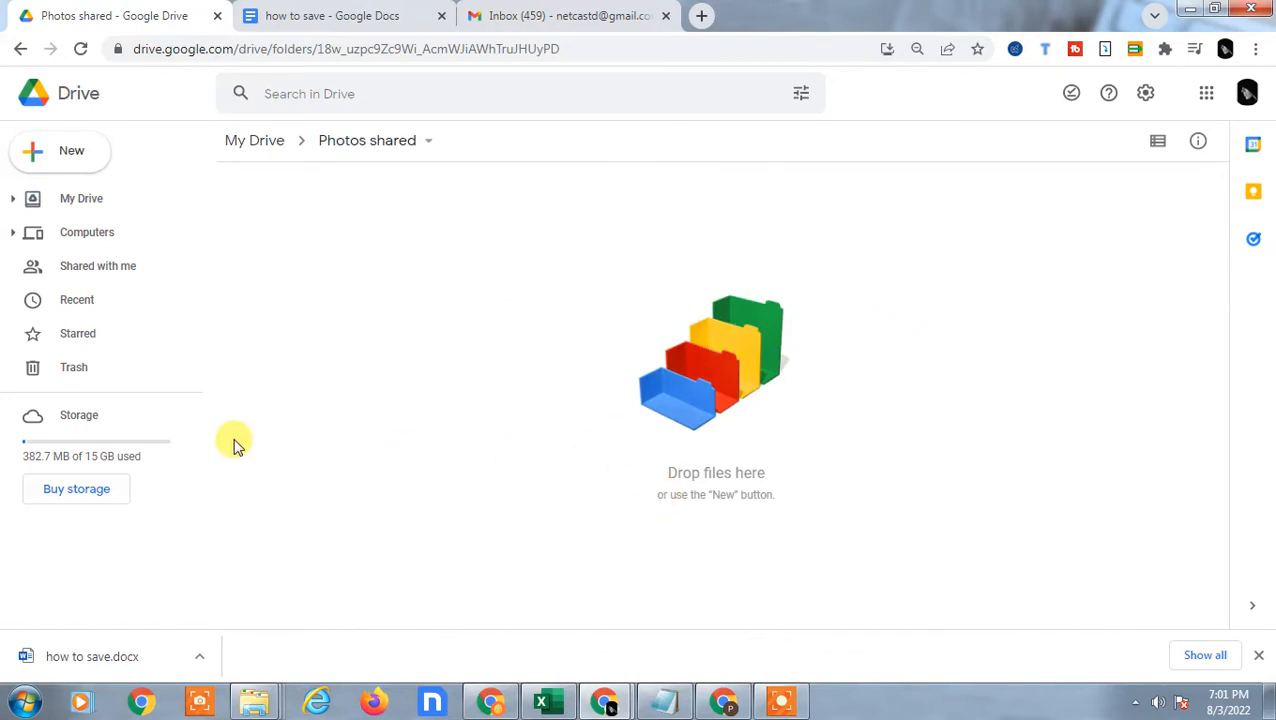
{"action": "mouse_move", "coordinate": [225, 588]}
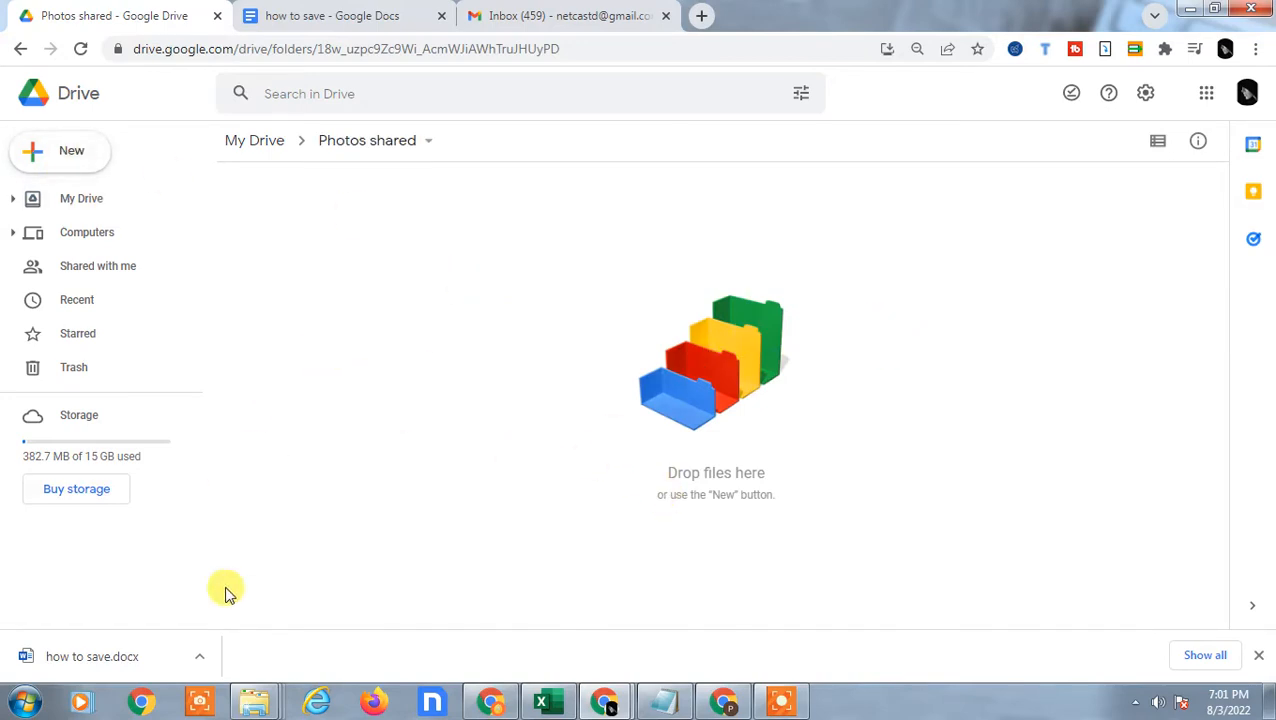
{"action": "mouse_move", "coordinate": [71, 151]}
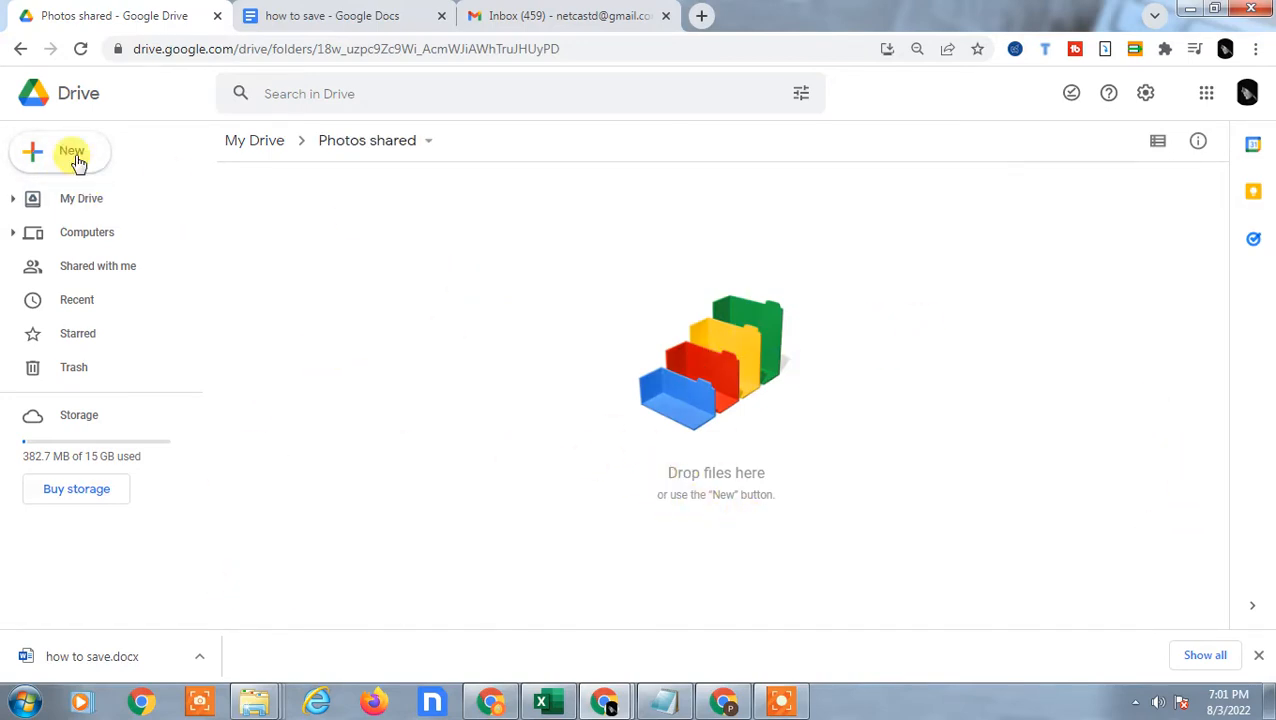
{"action": "left_click", "coordinate": [60, 152]}
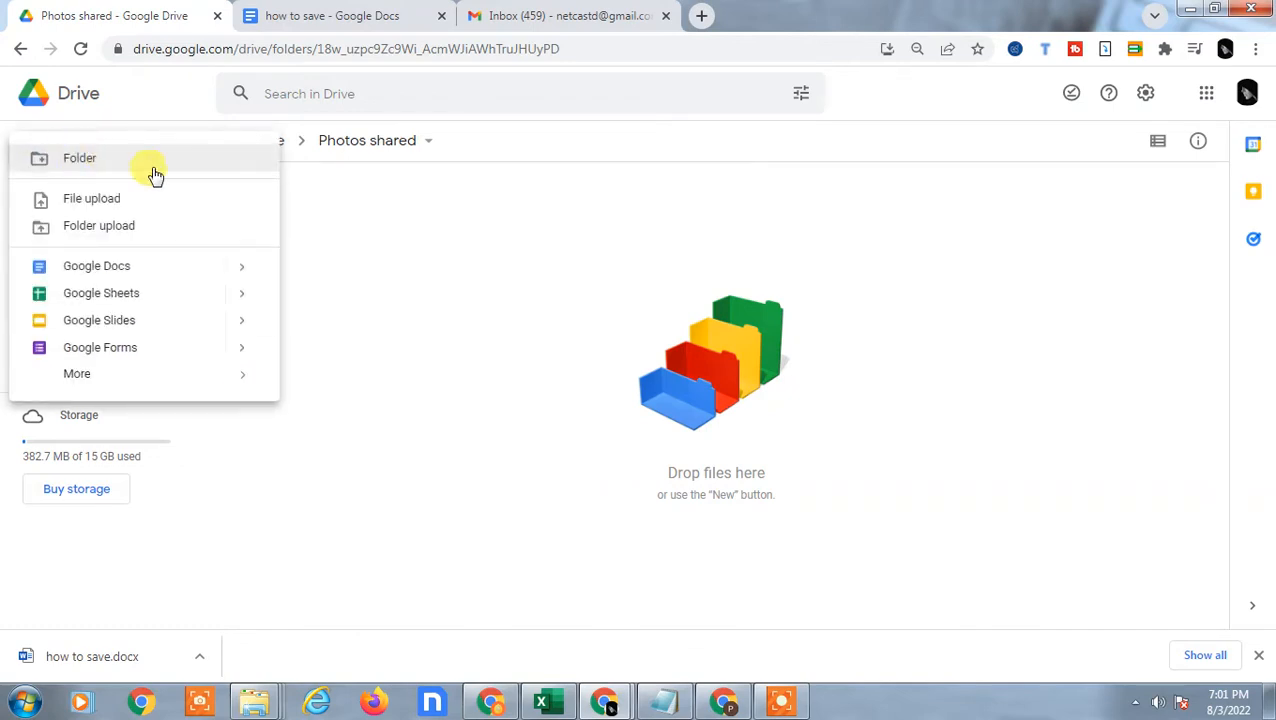
{"action": "mouse_move", "coordinate": [120, 165]}
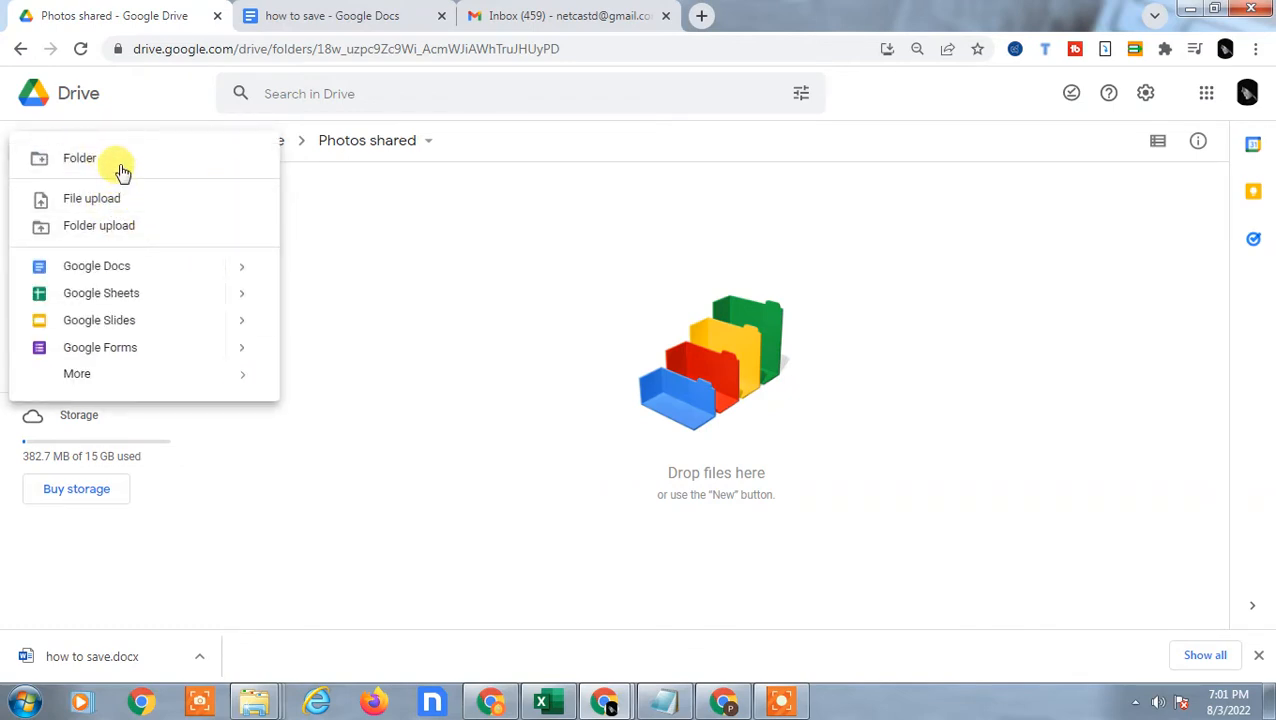
{"action": "mouse_move", "coordinate": [99, 198]}
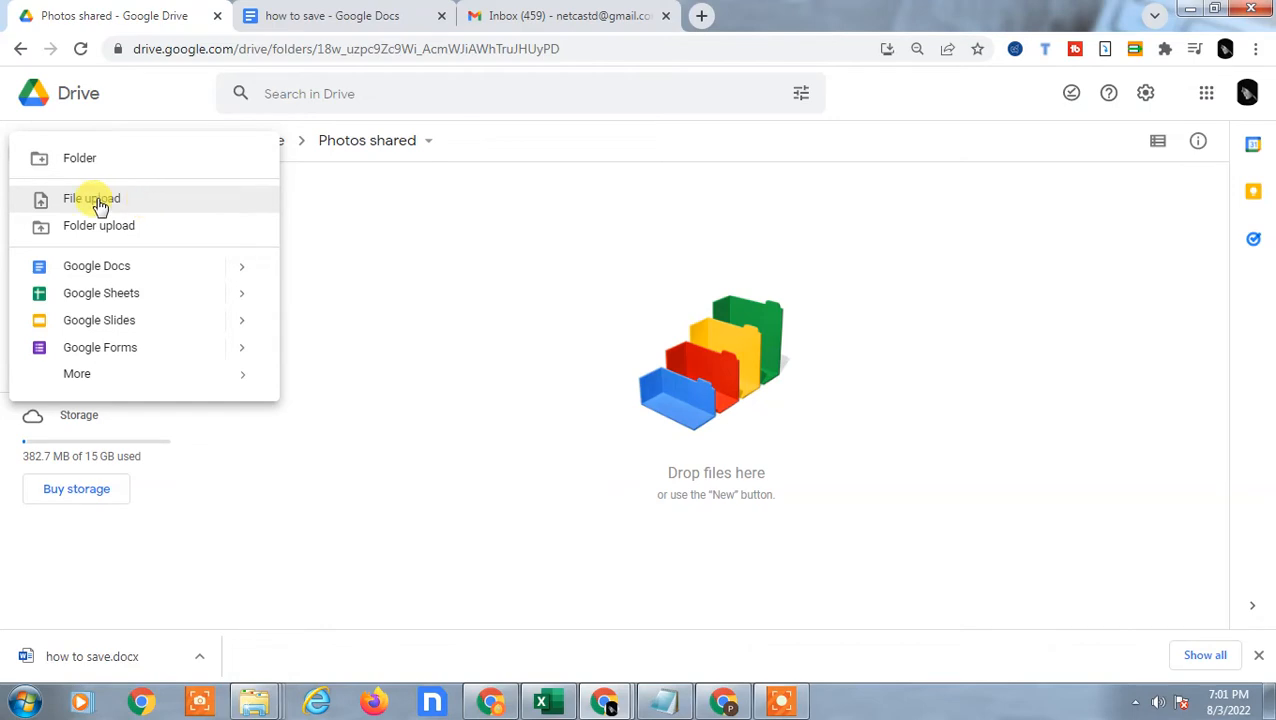
{"action": "left_click", "coordinate": [385, 323]}
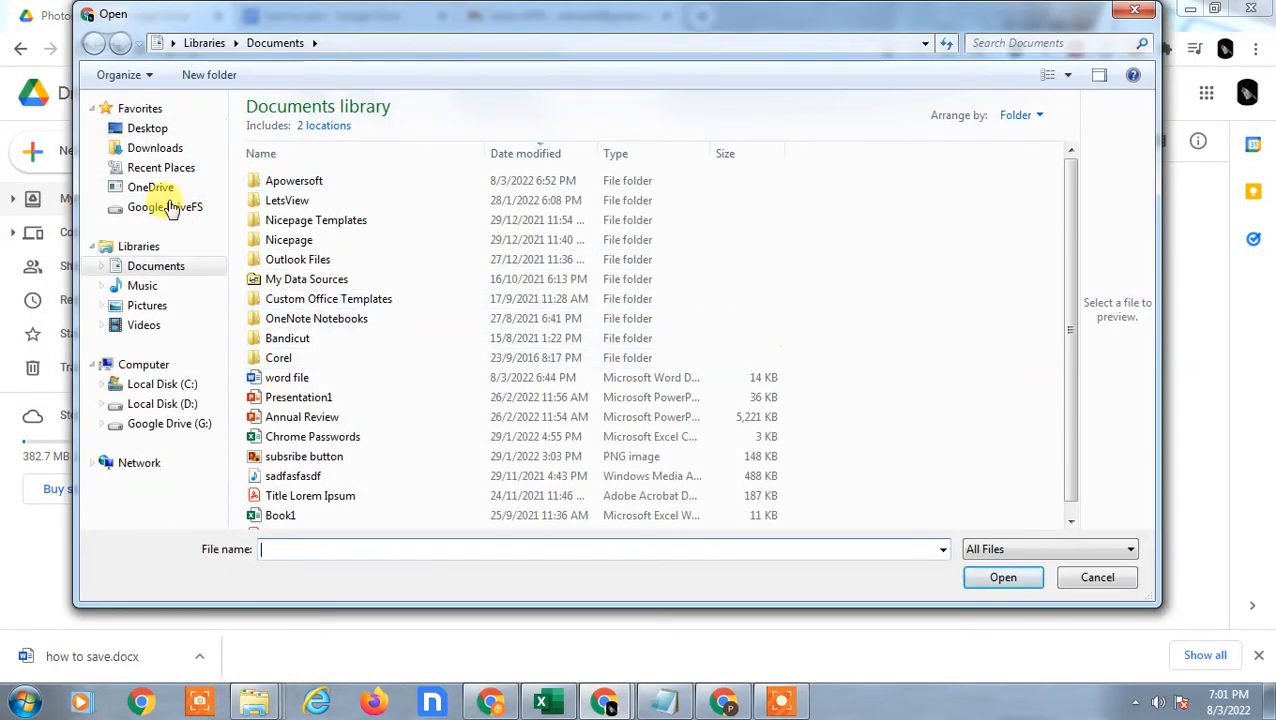
{"action": "left_click", "coordinate": [155, 147]}
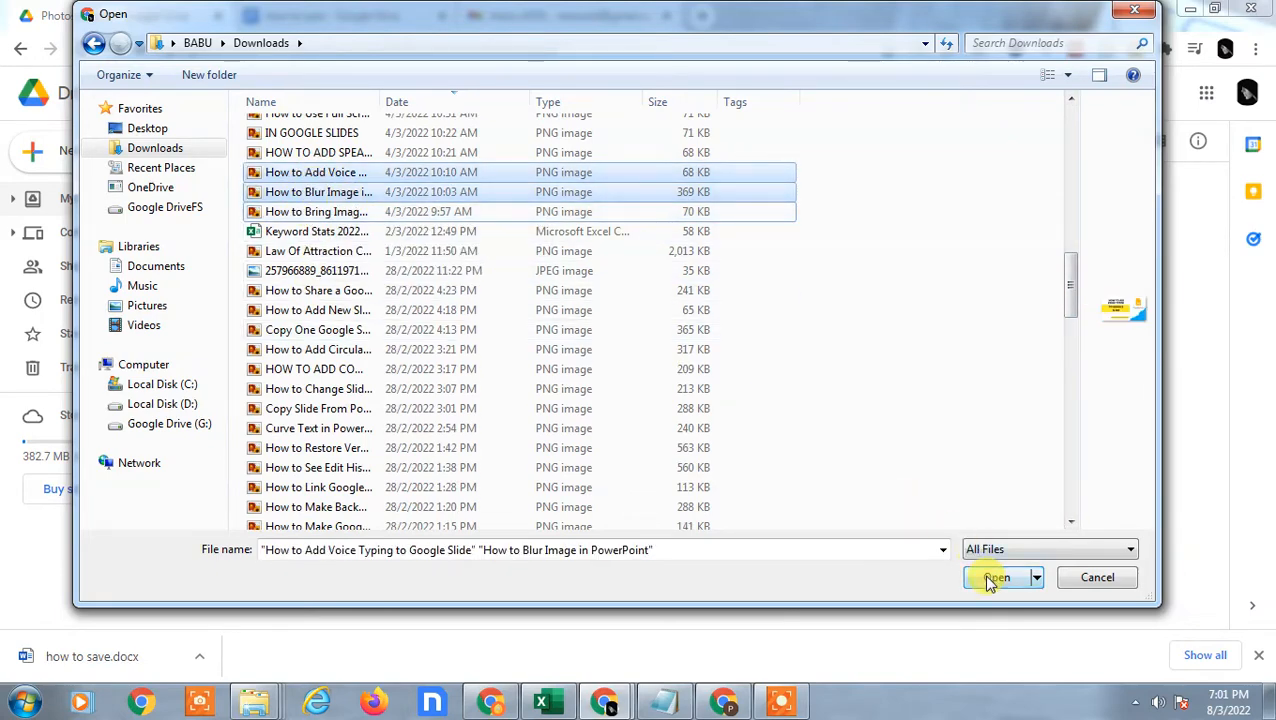
{"action": "left_click", "coordinate": [994, 577]}
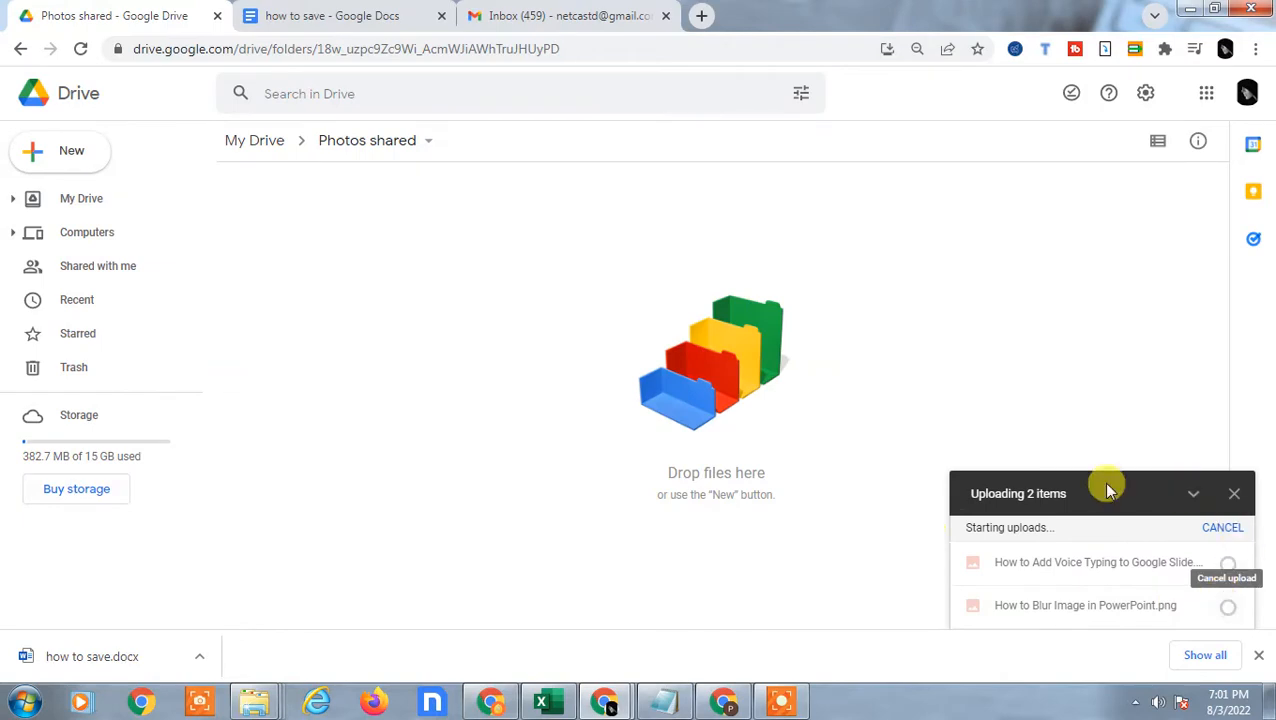
{"action": "mouse_move", "coordinate": [1200, 600]}
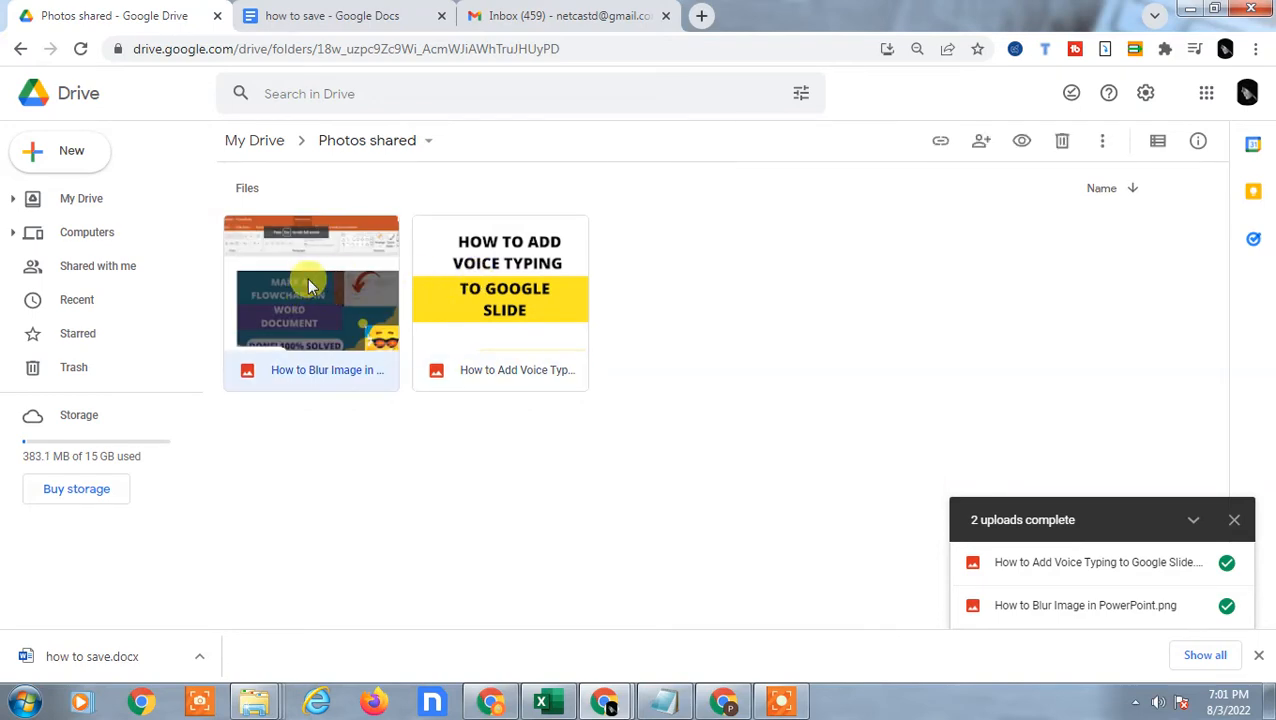
Return to My Drive and bring up the Photos shared folder's context menu
{"action": "left_click", "coordinate": [81, 198]}
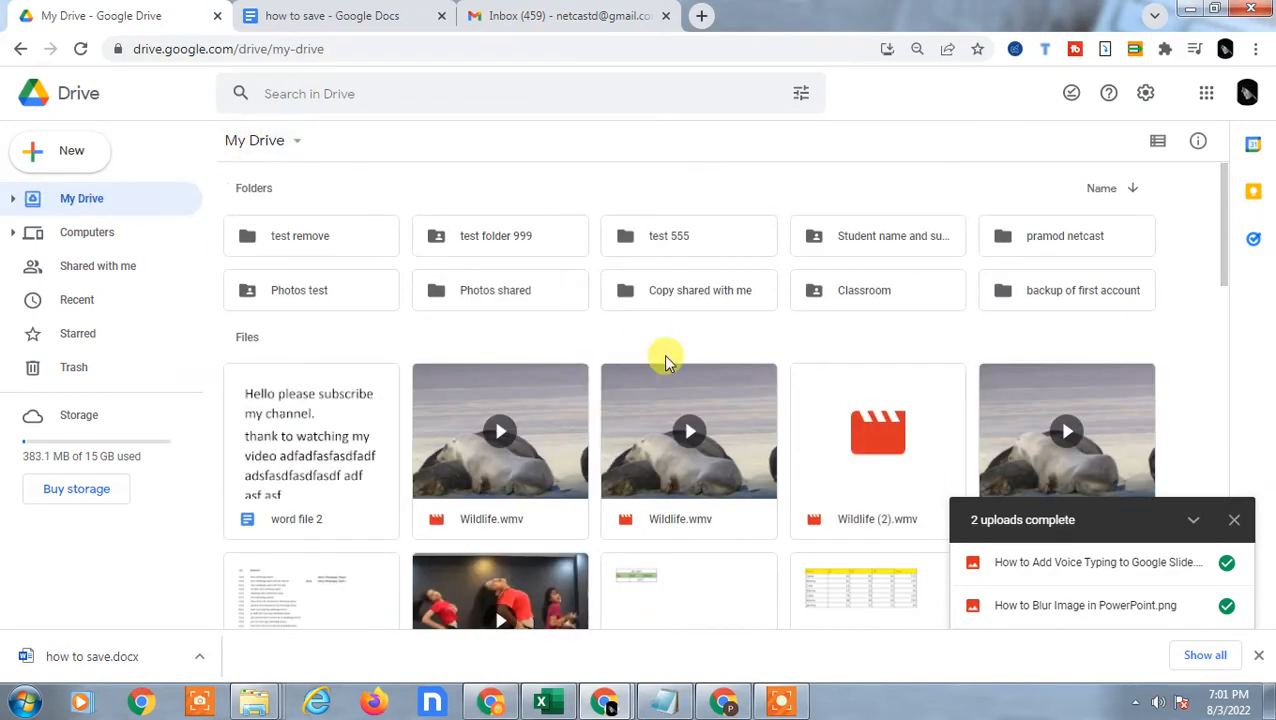
{"action": "left_click", "coordinate": [495, 290]}
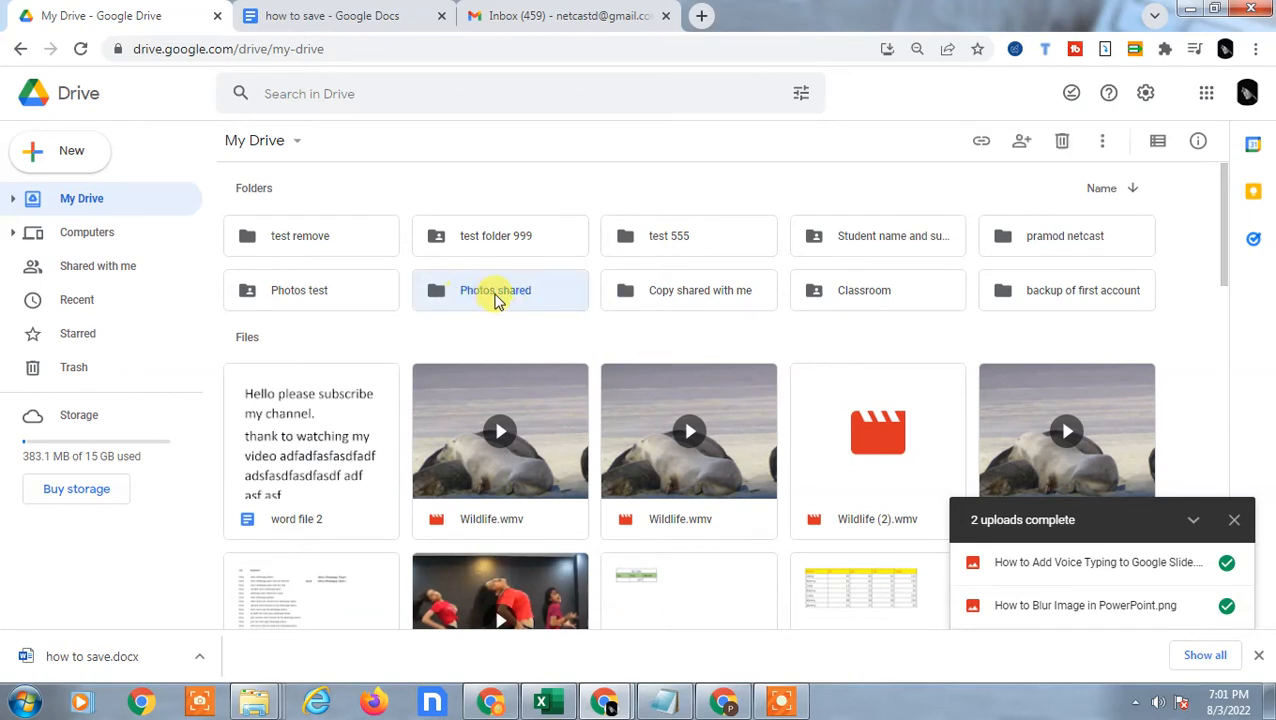
{"action": "right_click", "coordinate": [495, 290]}
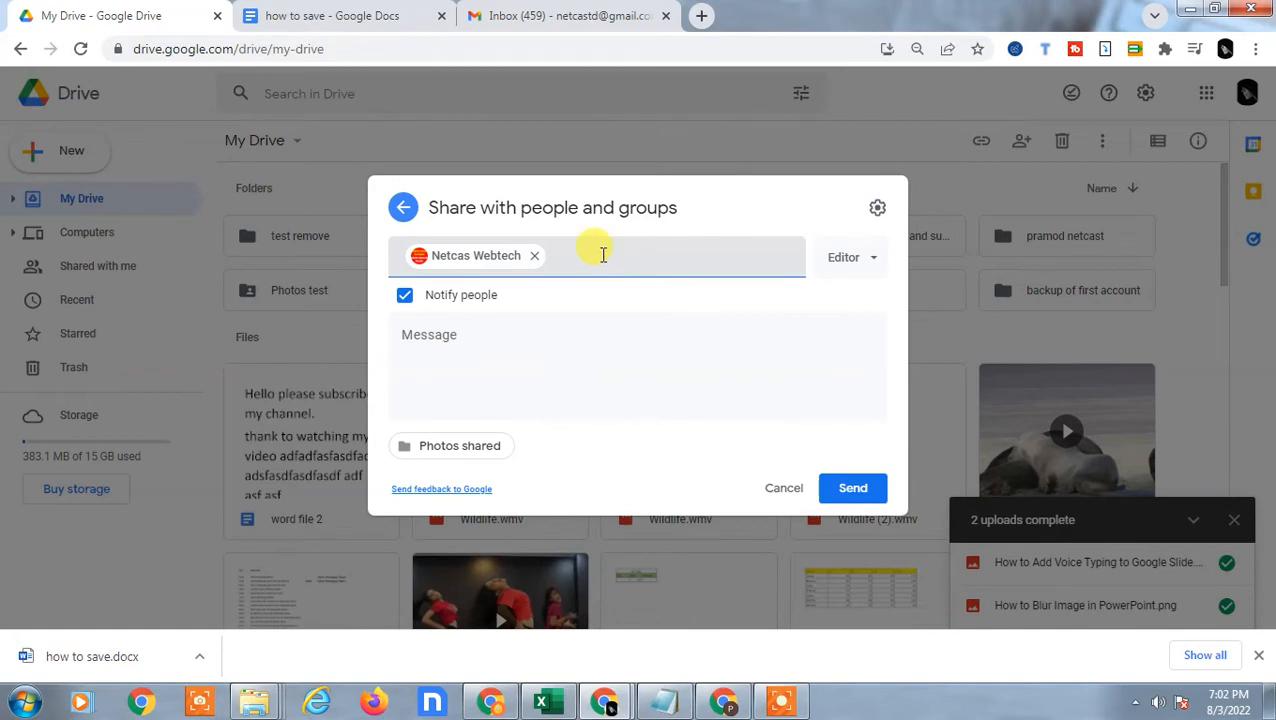
Add Netcastdemo as second recipient, set both to Viewer, and send the invitations
{"action": "type", "text": "netcastdemo"}
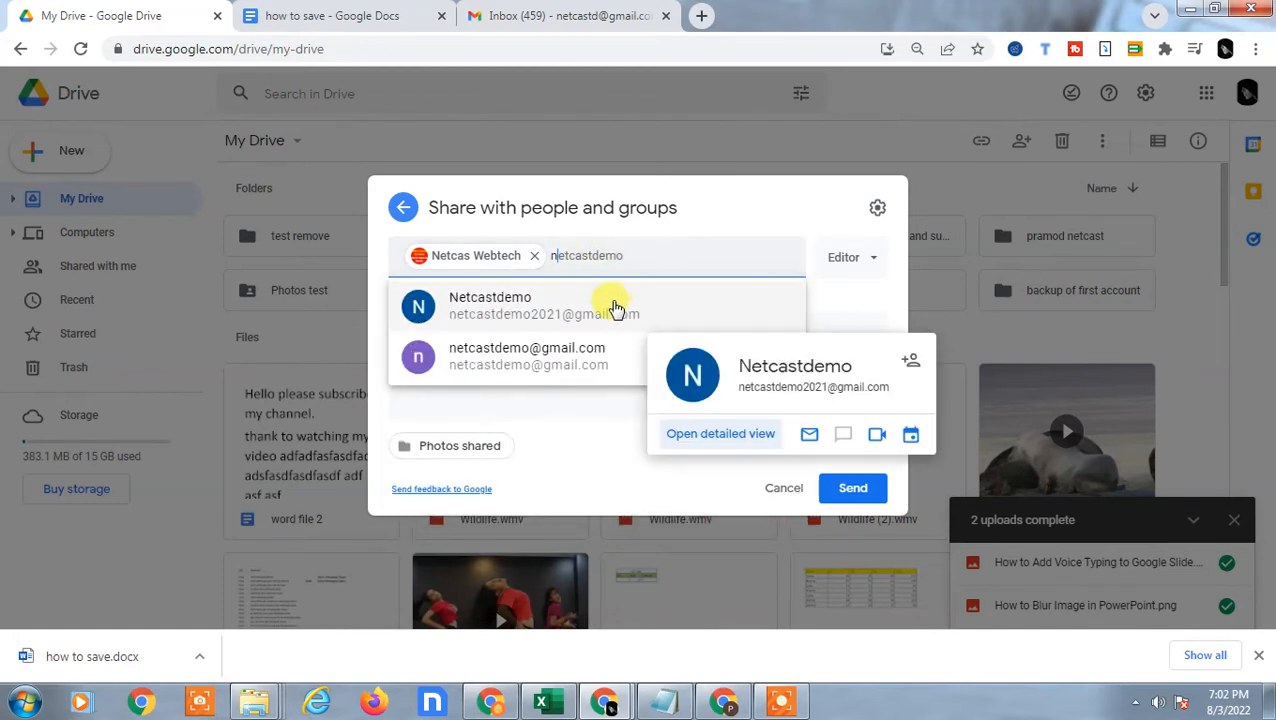
{"action": "left_click", "coordinate": [490, 305]}
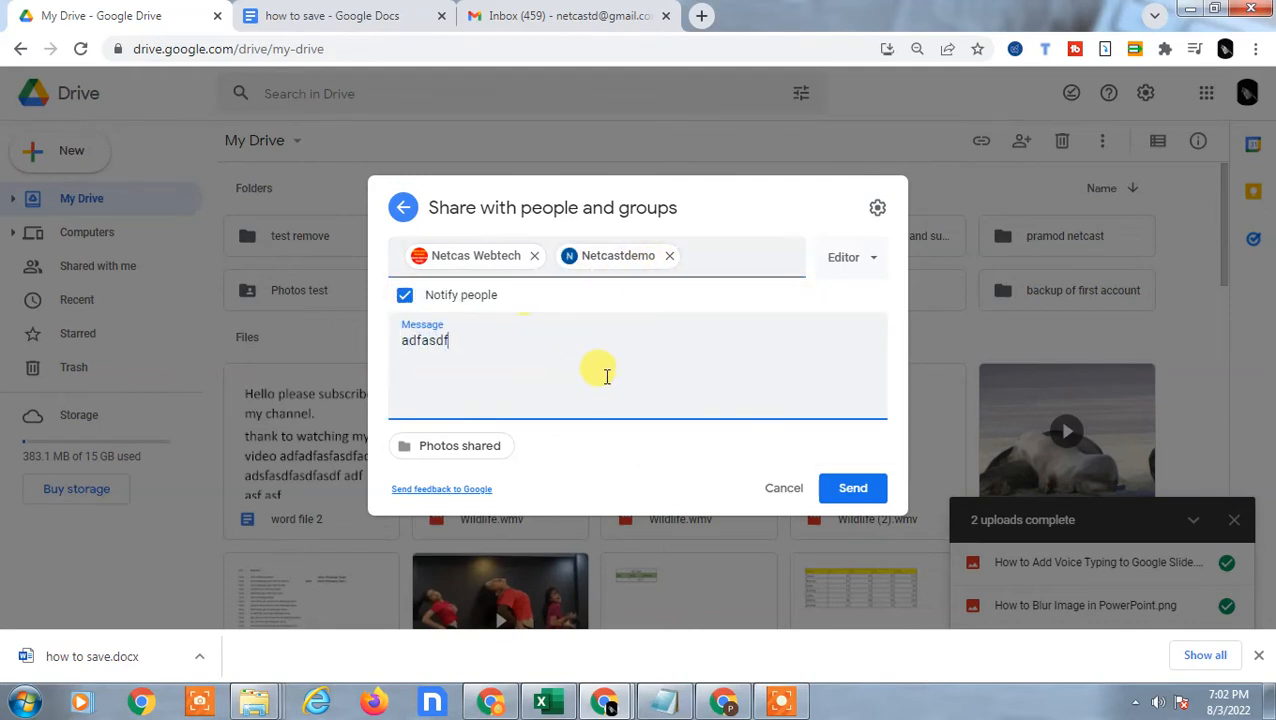
{"action": "left_click", "coordinate": [850, 257]}
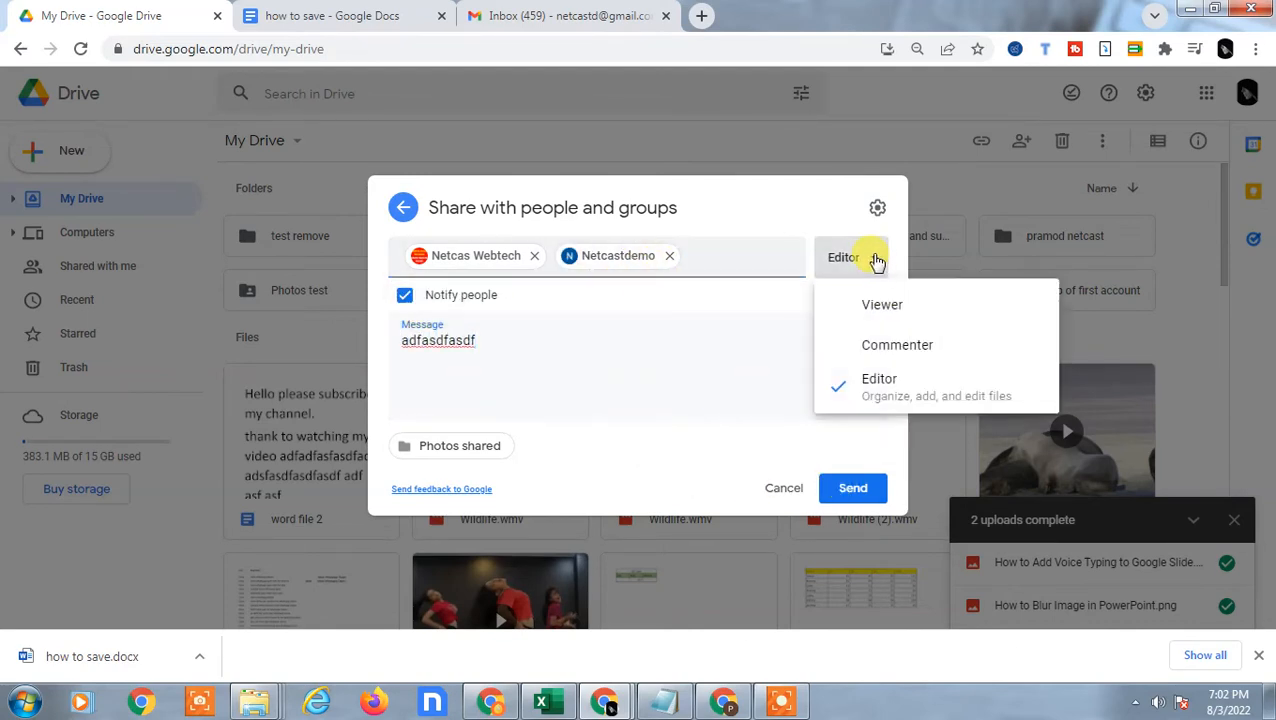
{"action": "mouse_move", "coordinate": [882, 305]}
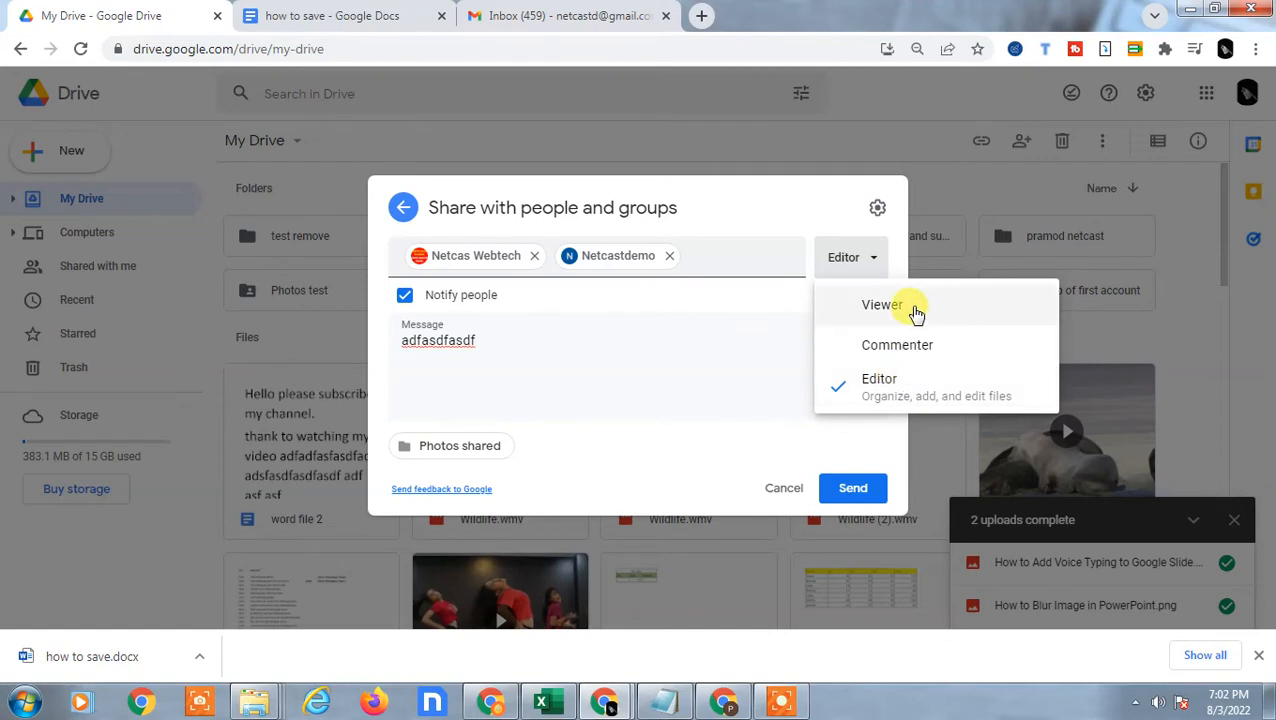
{"action": "left_click", "coordinate": [880, 304]}
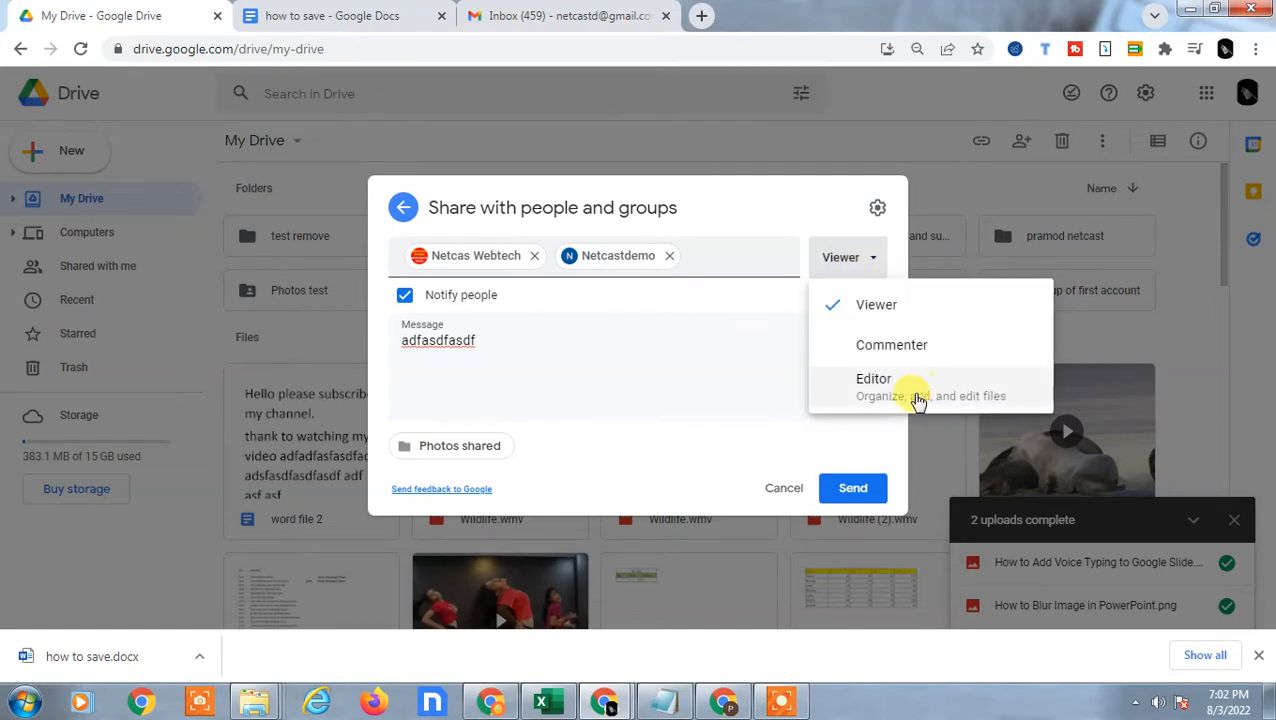
{"action": "mouse_move", "coordinate": [885, 405]}
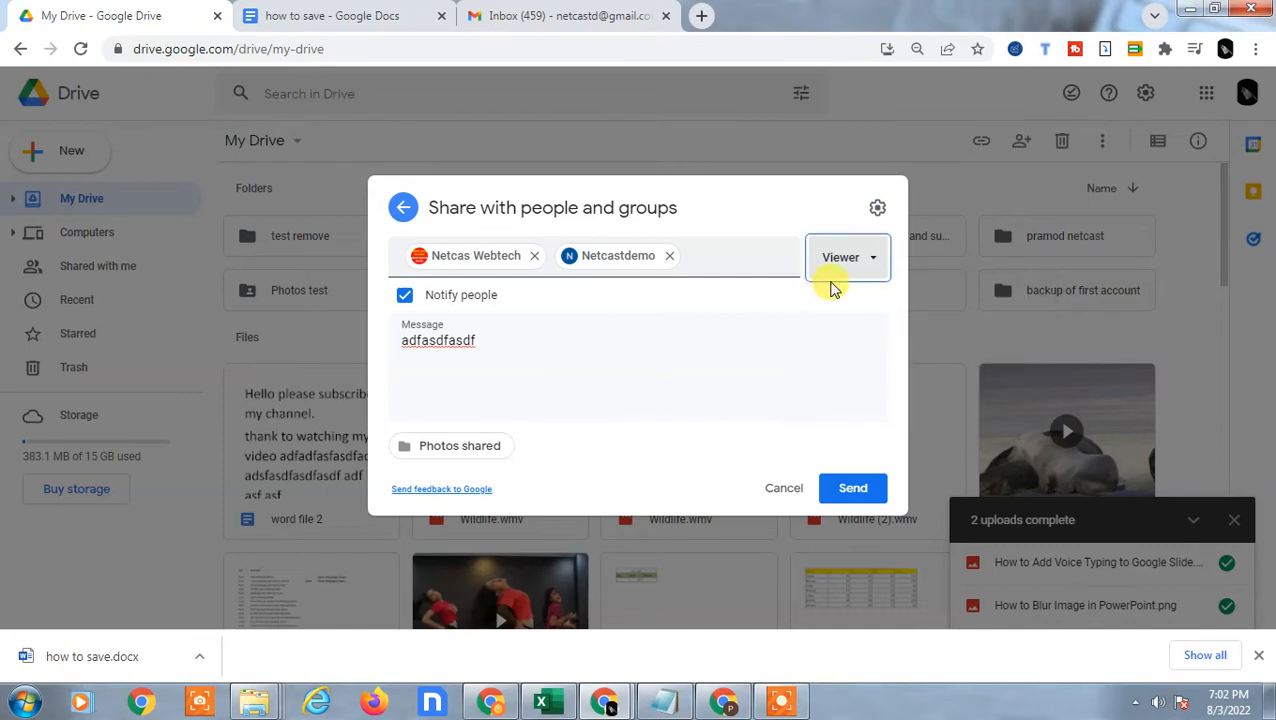
{"action": "left_click", "coordinate": [848, 257]}
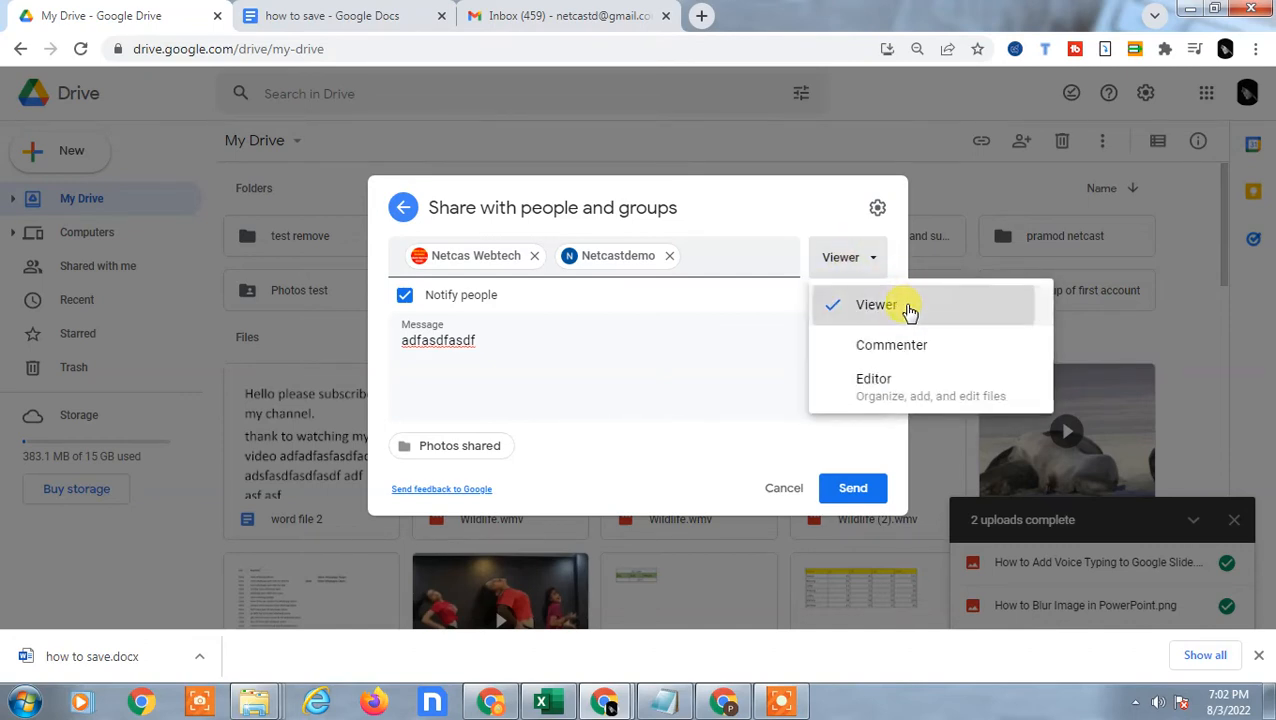
{"action": "left_click", "coordinate": [876, 304]}
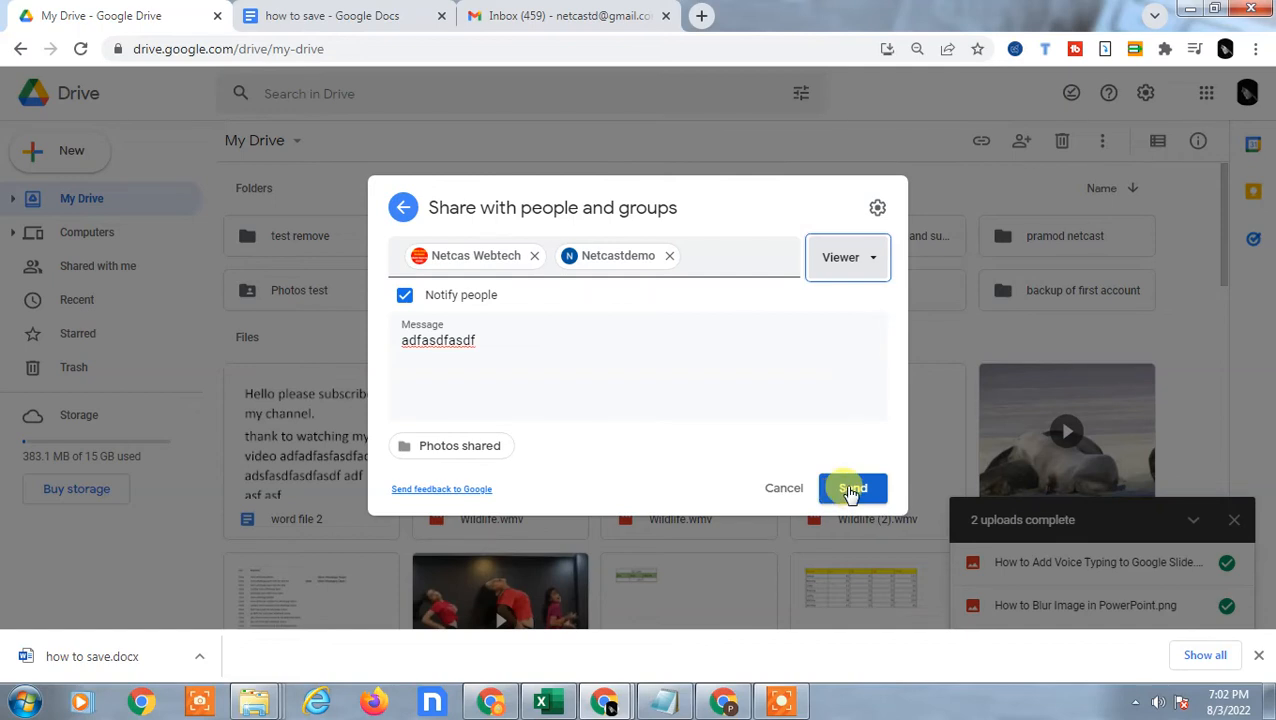
{"action": "left_click", "coordinate": [877, 207]}
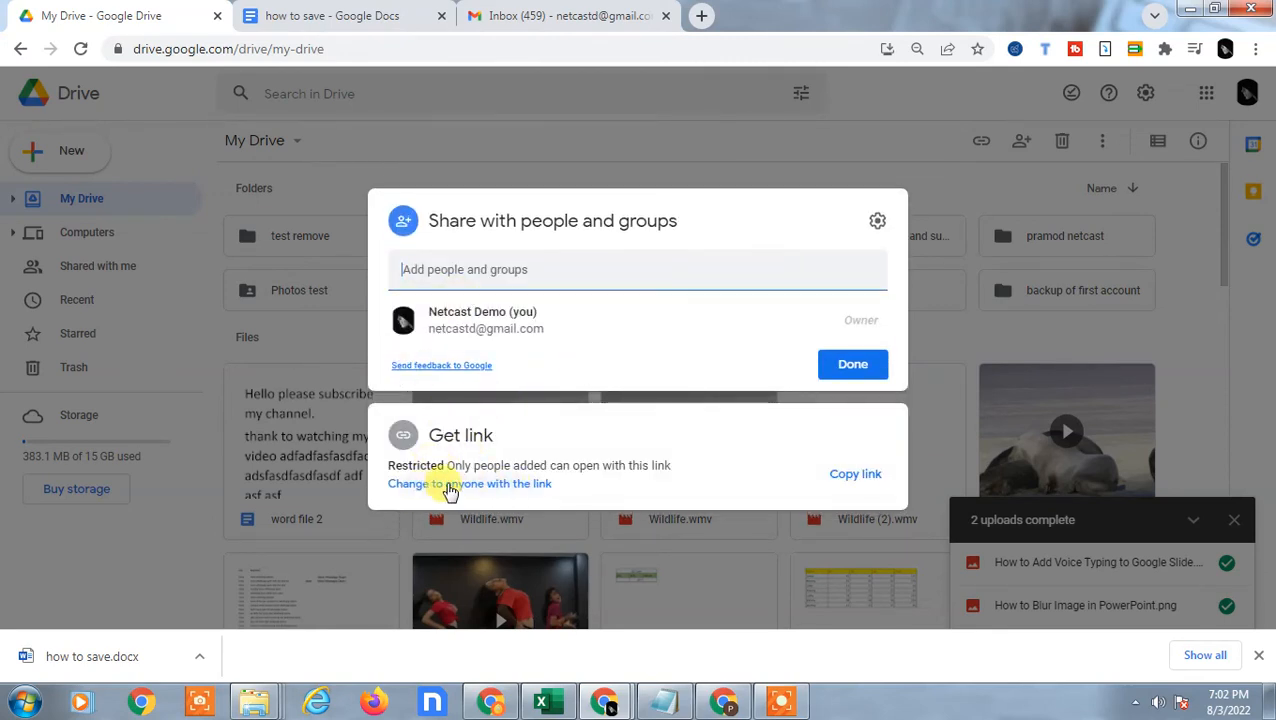
Set link access to anyone with the link as Viewer and close sharing settings
{"action": "left_click", "coordinate": [469, 483]}
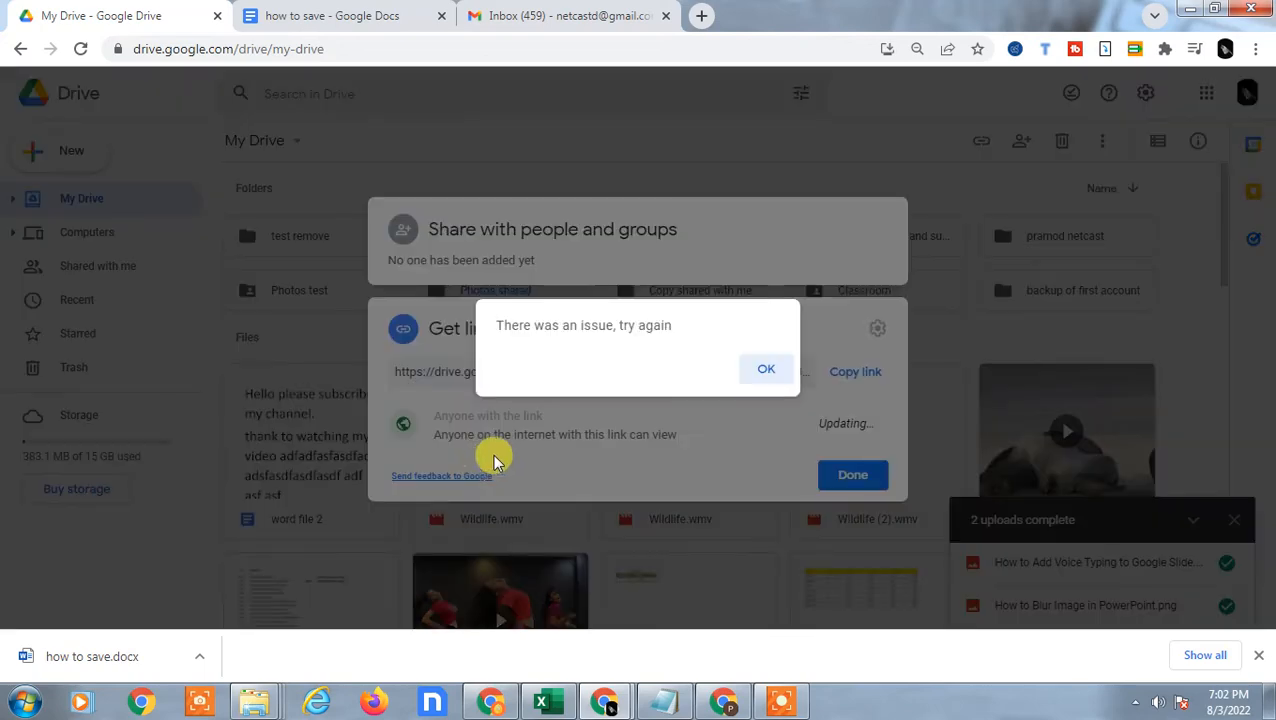
{"action": "left_click", "coordinate": [766, 369]}
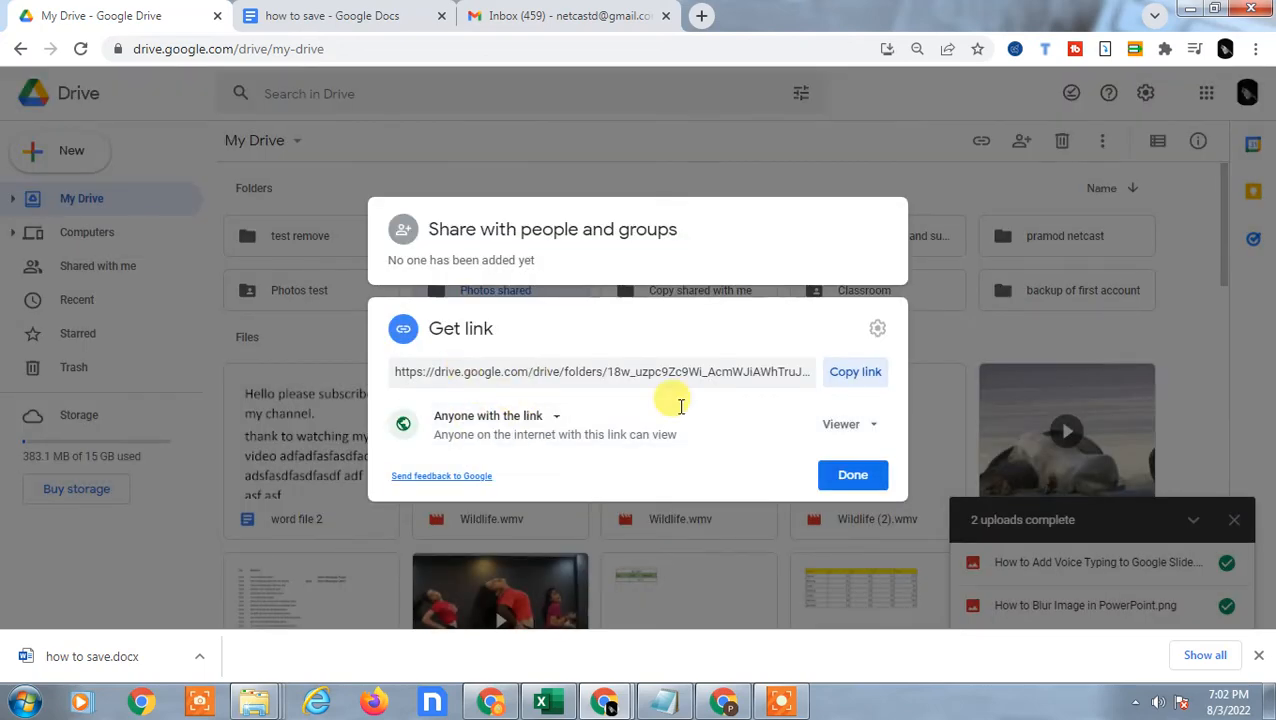
{"action": "left_click", "coordinate": [495, 415]}
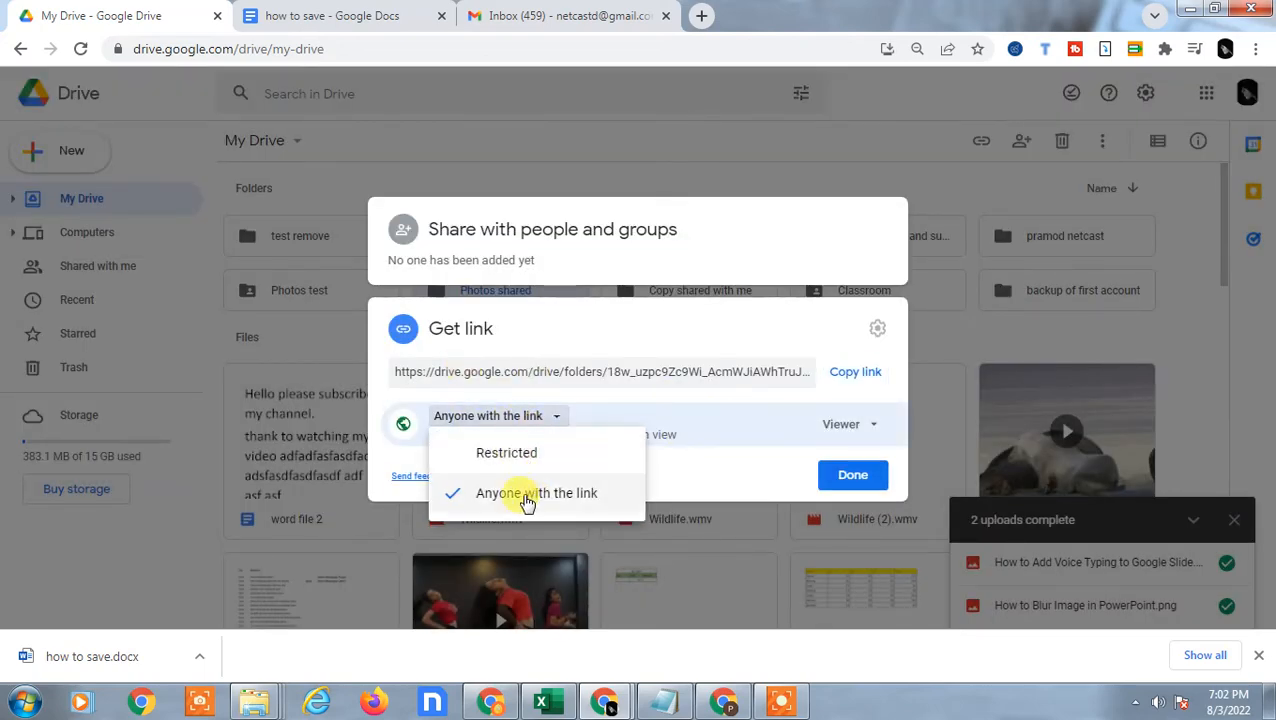
{"action": "left_click", "coordinate": [537, 492]}
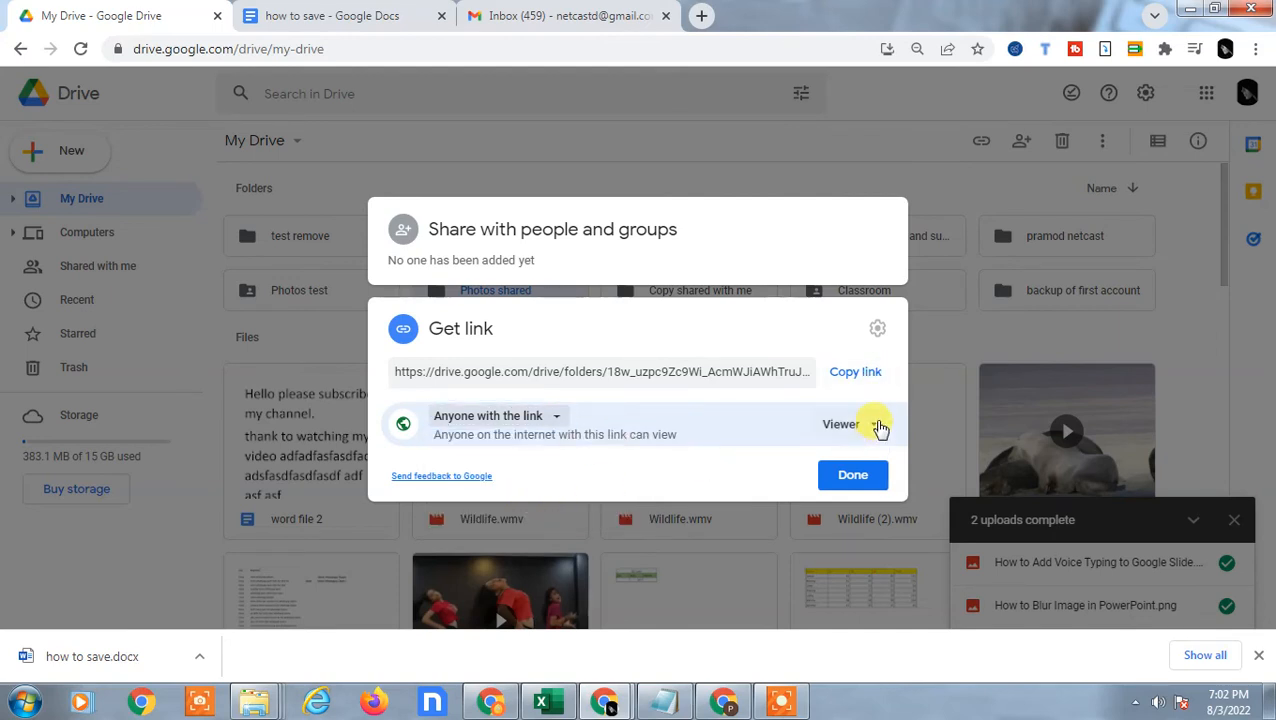
{"action": "left_click", "coordinate": [855, 371]}
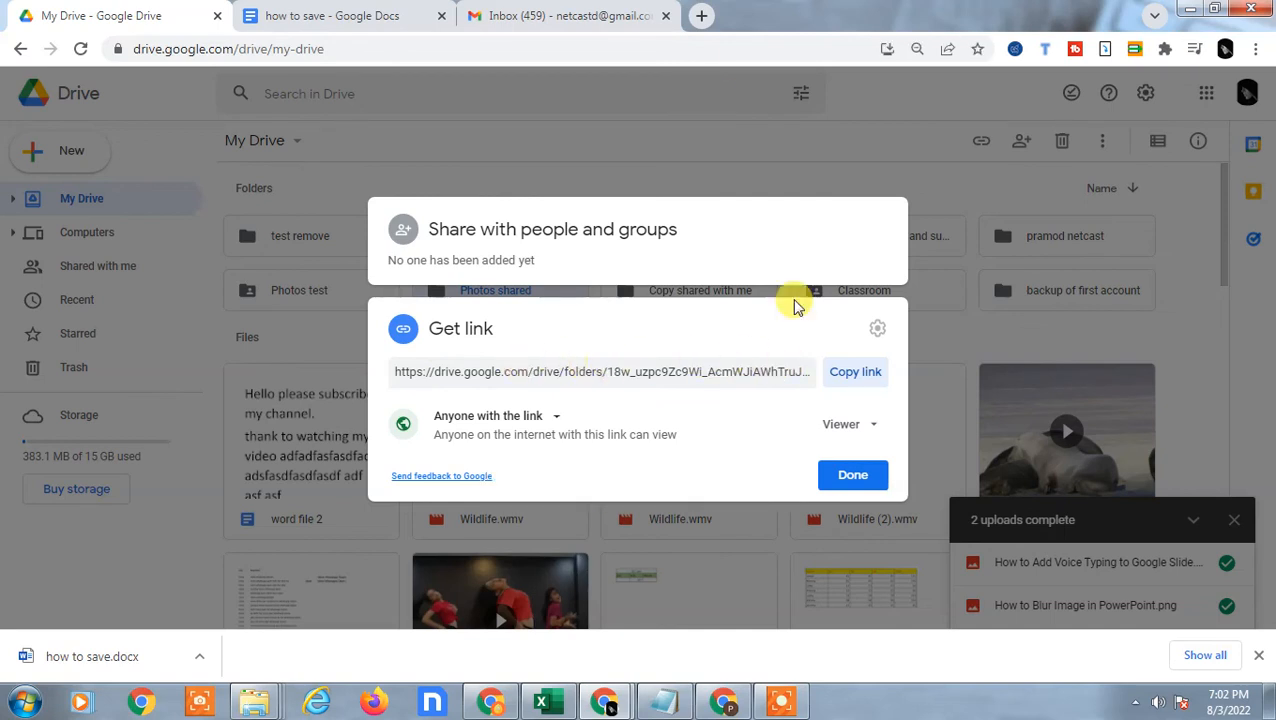
{"action": "left_click", "coordinate": [852, 475]}
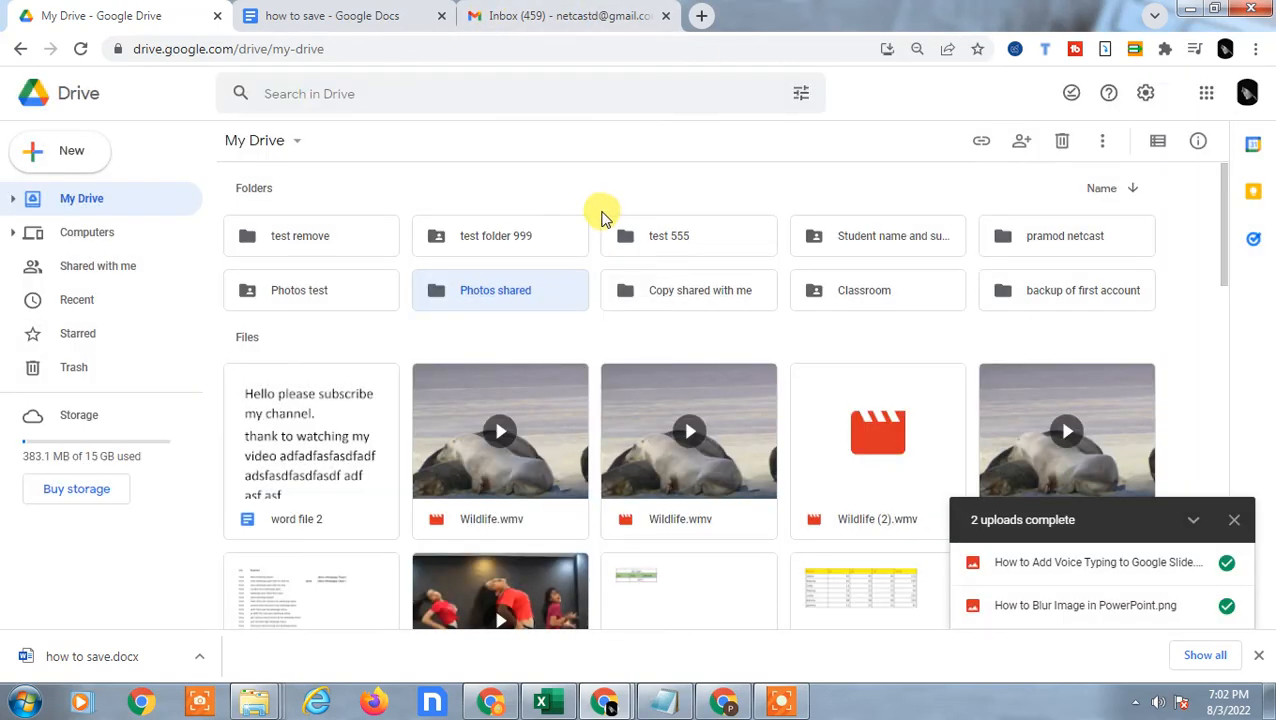